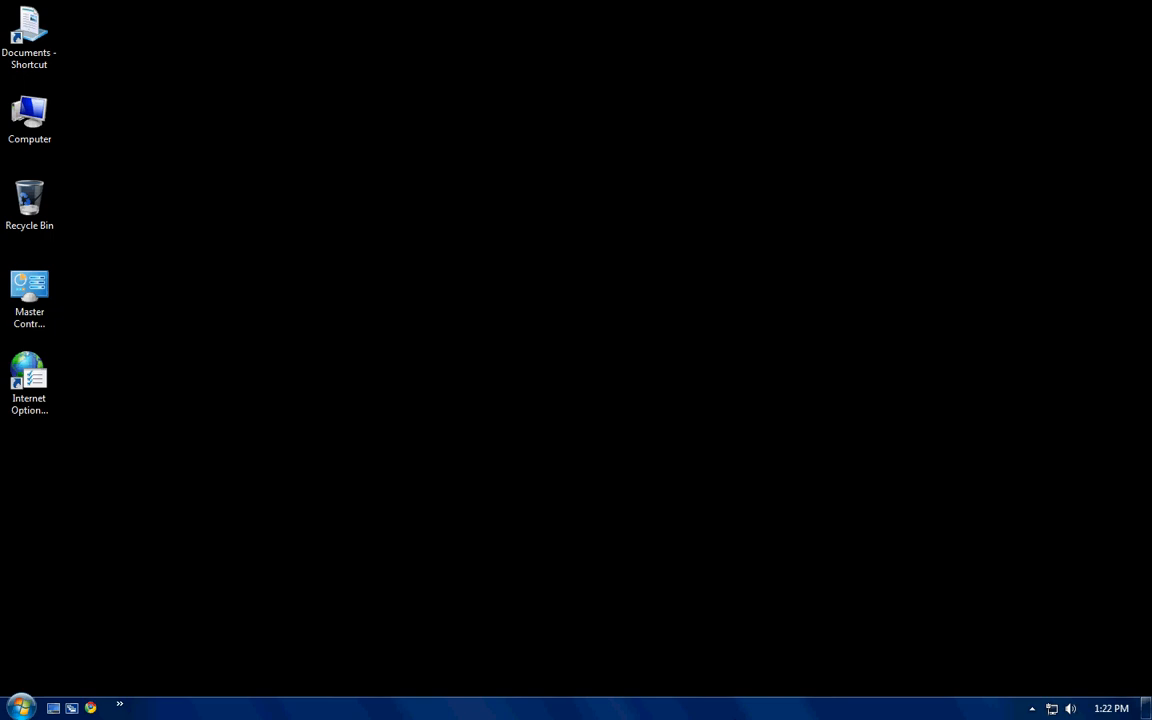
mouse_move(84, 374)
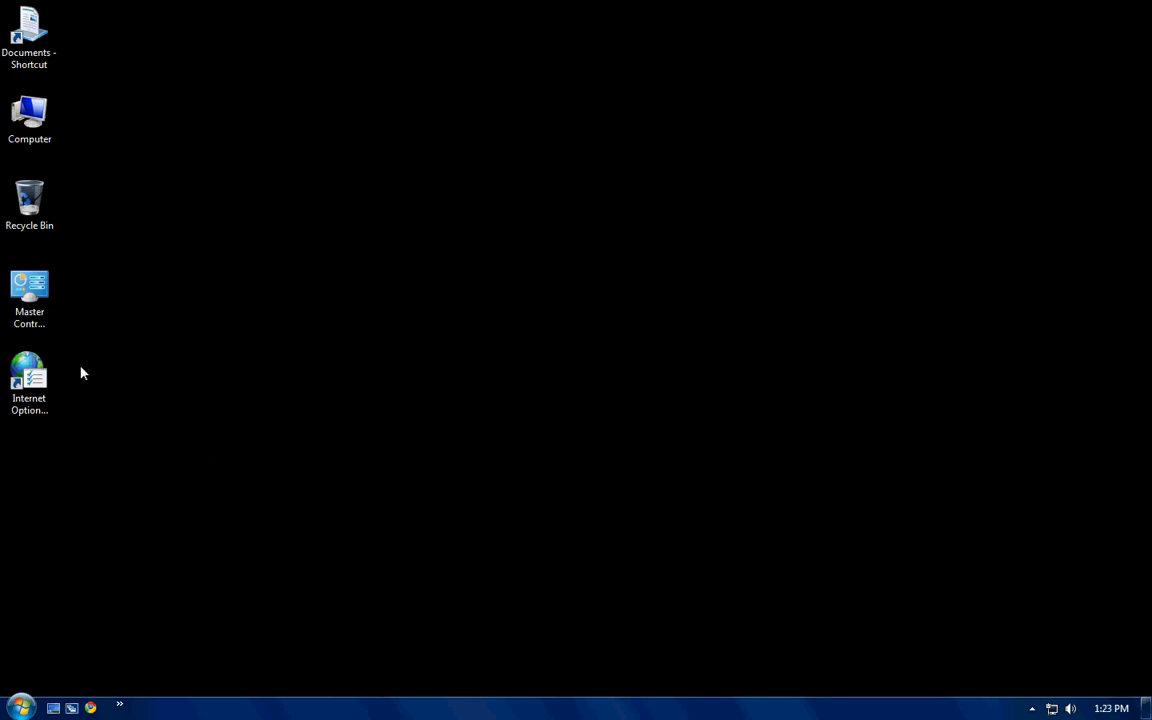
- Launch Internet Properties from the desktop shortcut, landing on the General settings
left_click_drag(28, 376, 388, 302)
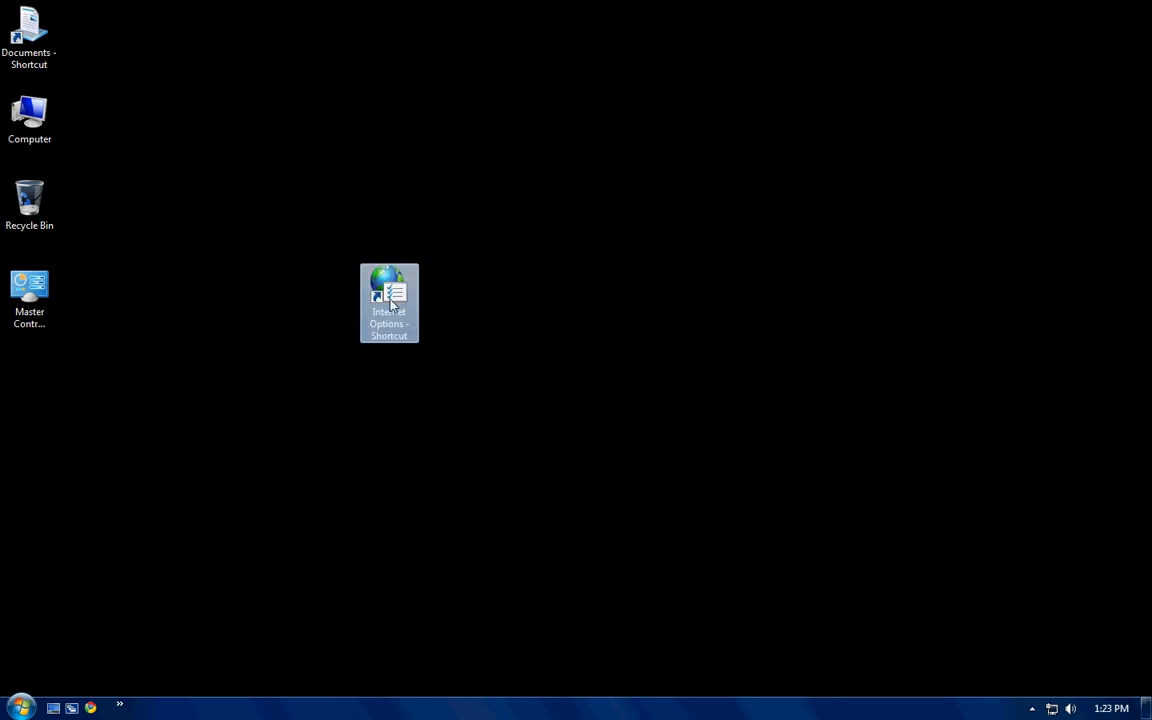
double_click(388, 302)
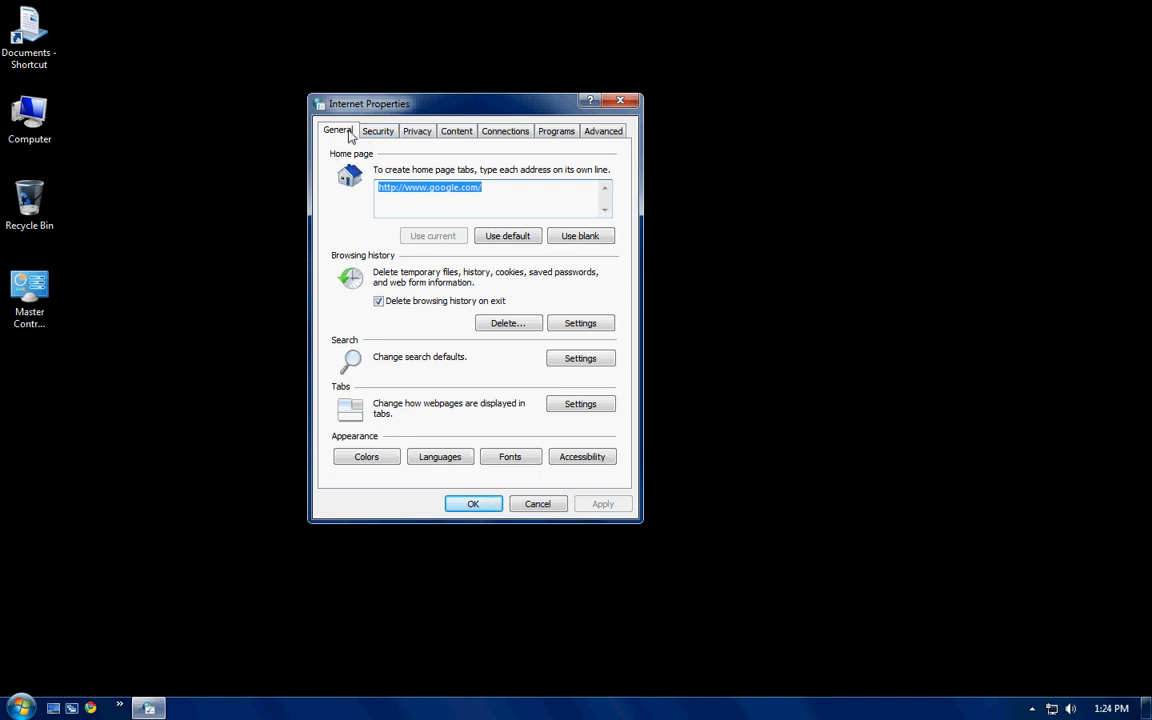
mouse_move(588, 192)
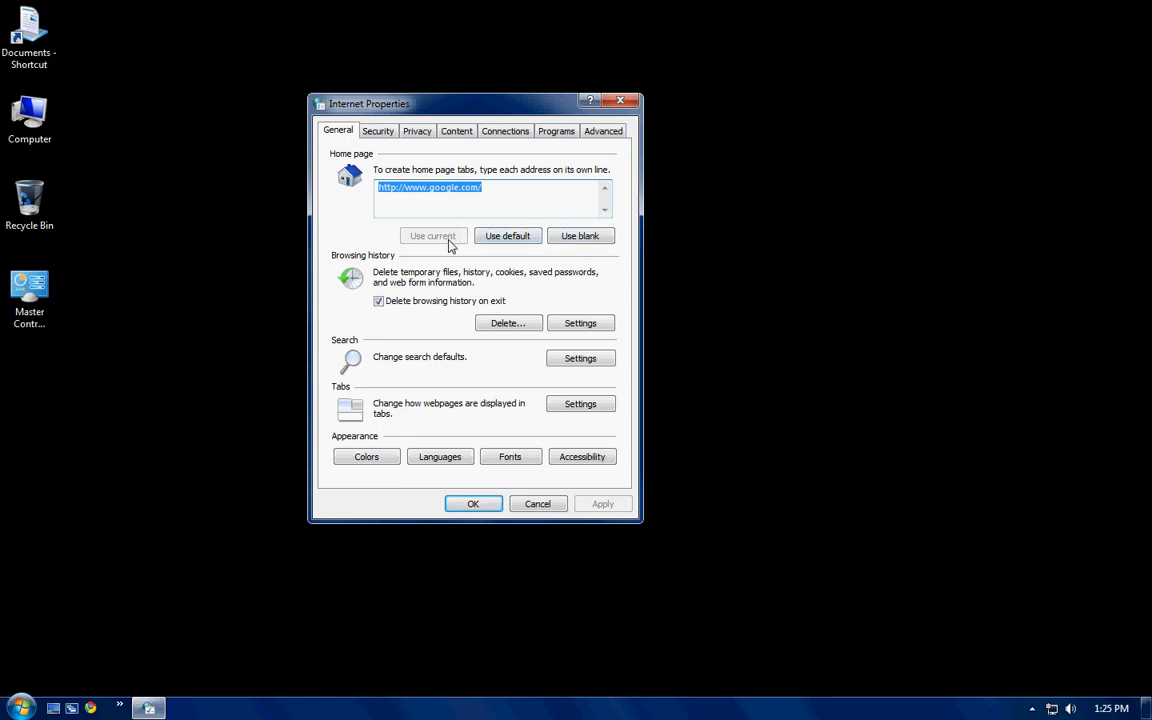
mouse_move(424, 238)
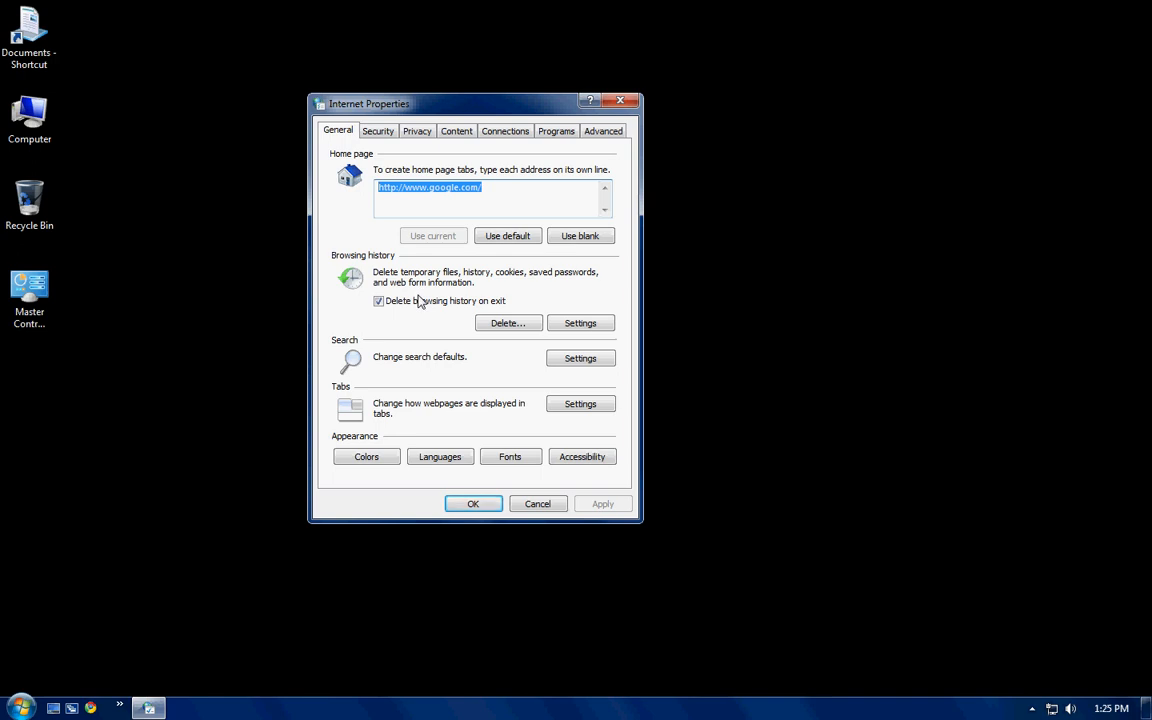
- Toggle 'Delete browsing history on exit' off and back on, leaving it enabled
left_click(380, 300)
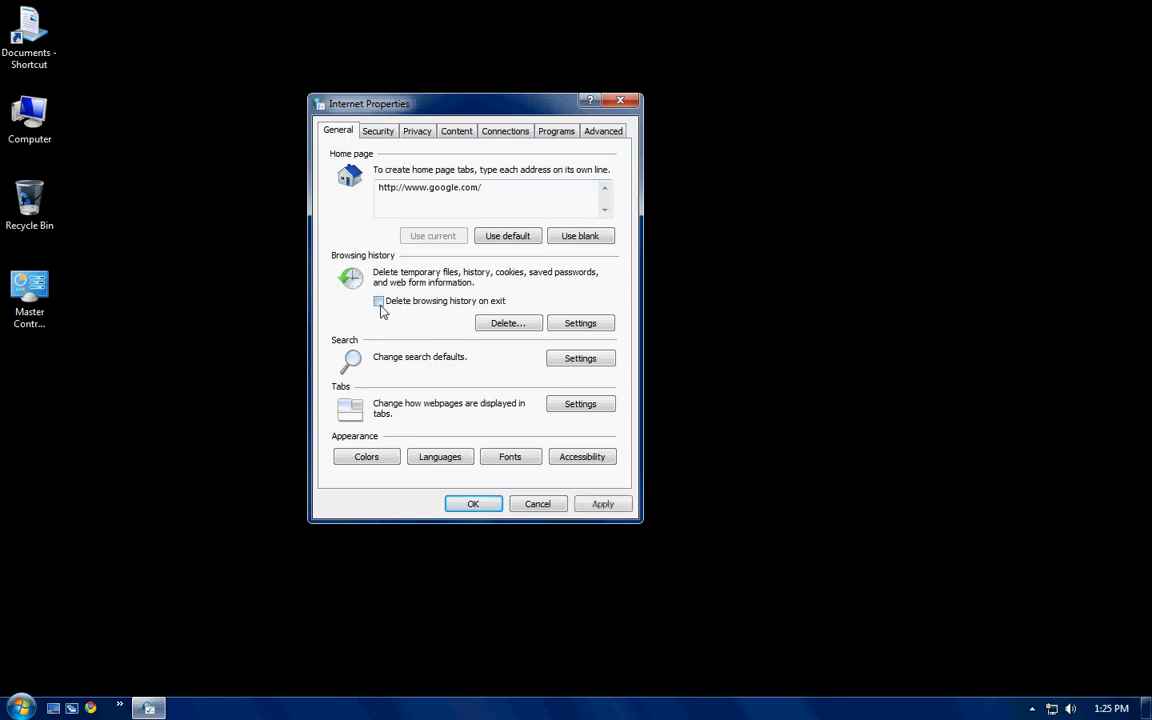
left_click(380, 300)
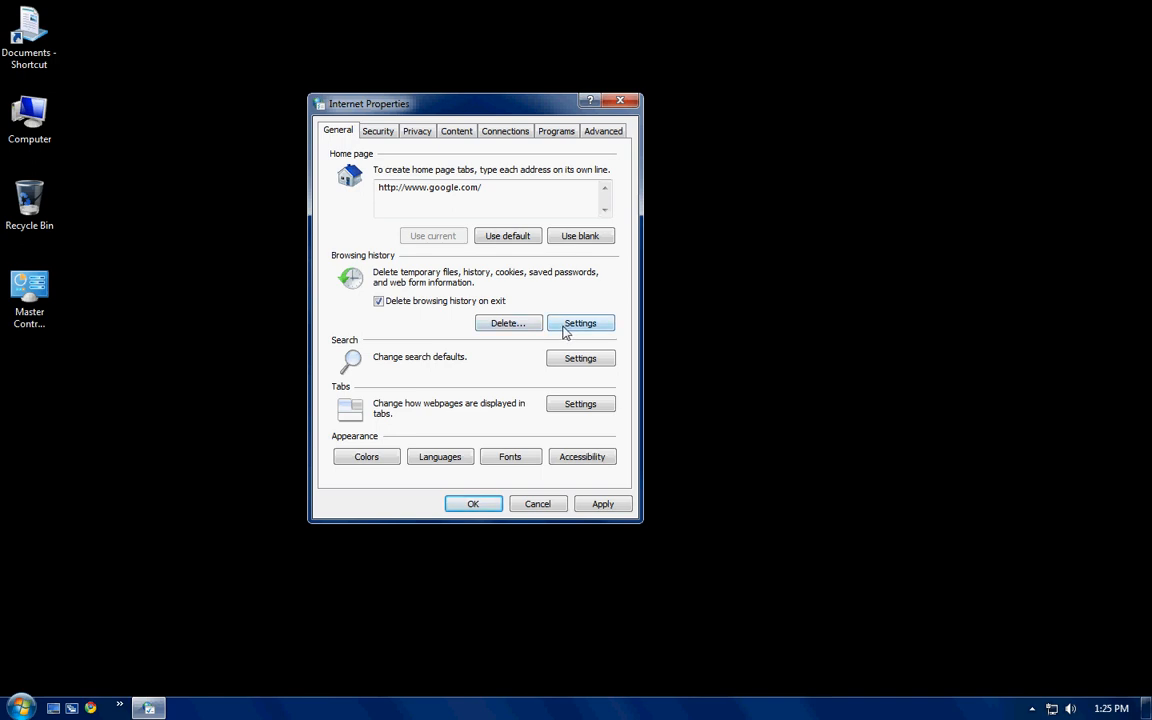
- Review the history settings, then delete browsing history with every data category checked
left_click(580, 322)
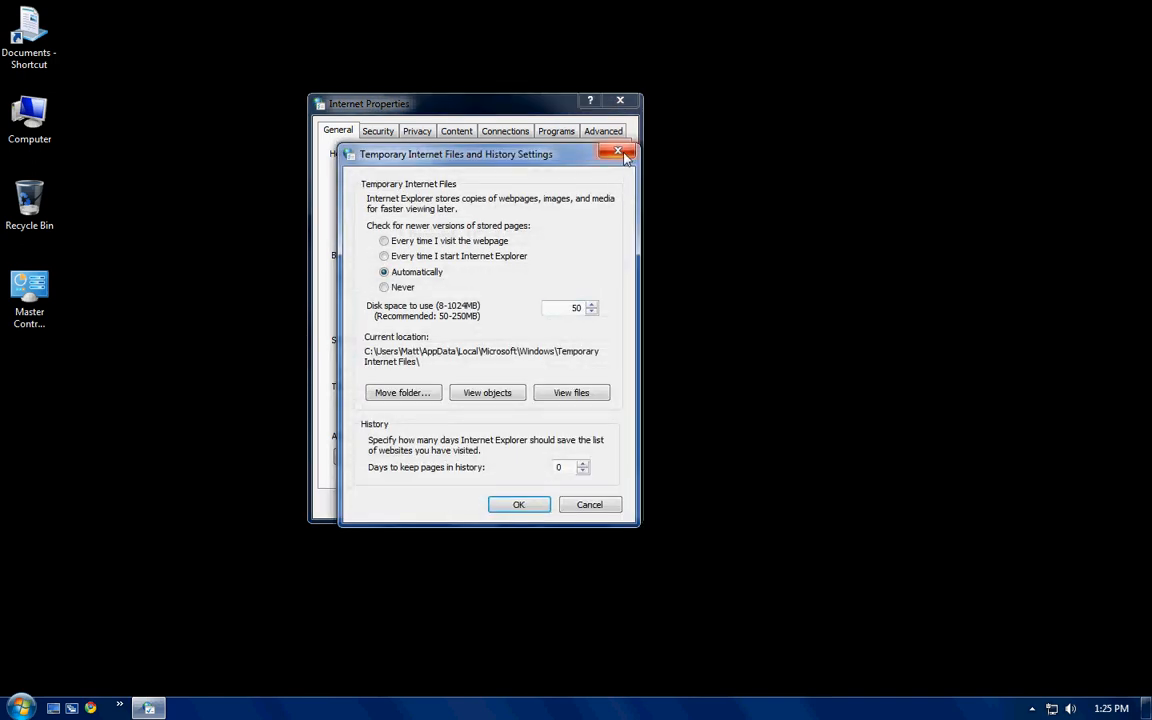
left_click(618, 152)
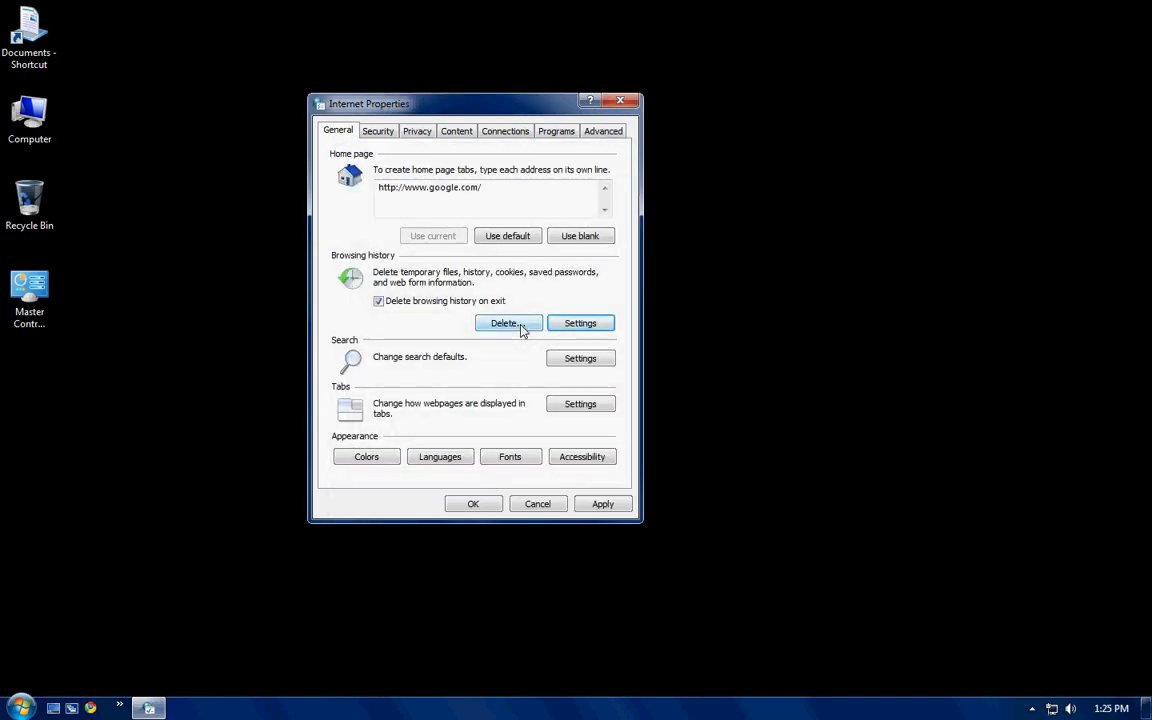
left_click(504, 322)
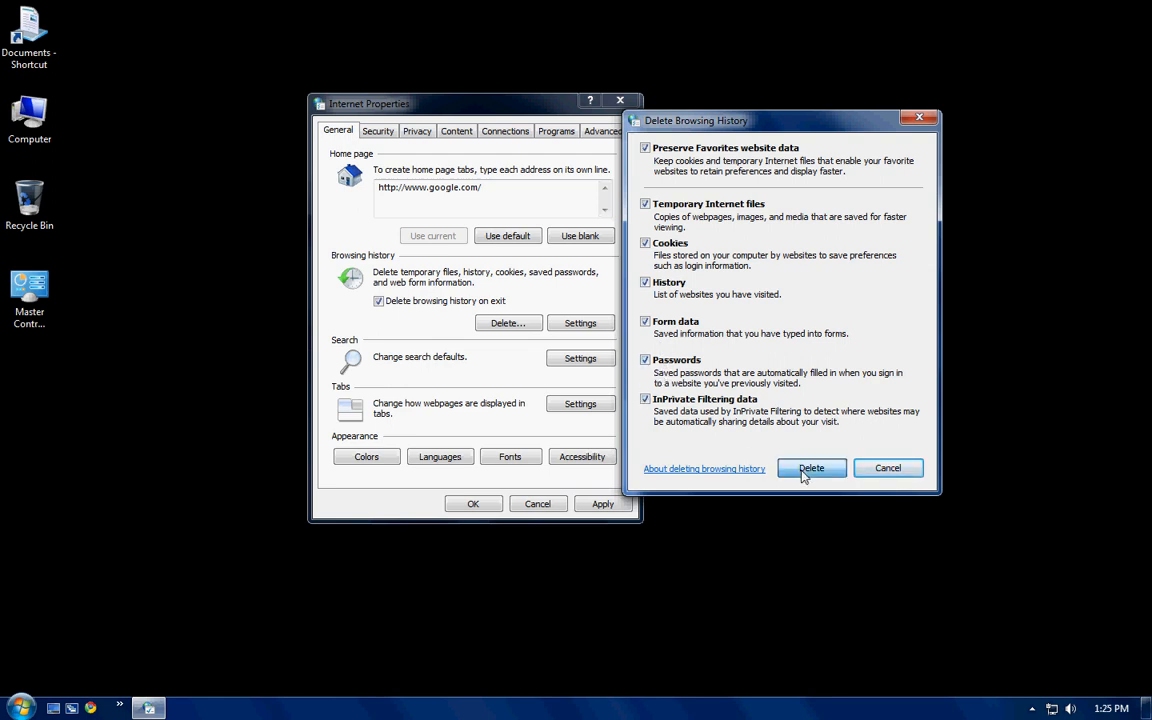
left_click(812, 468)
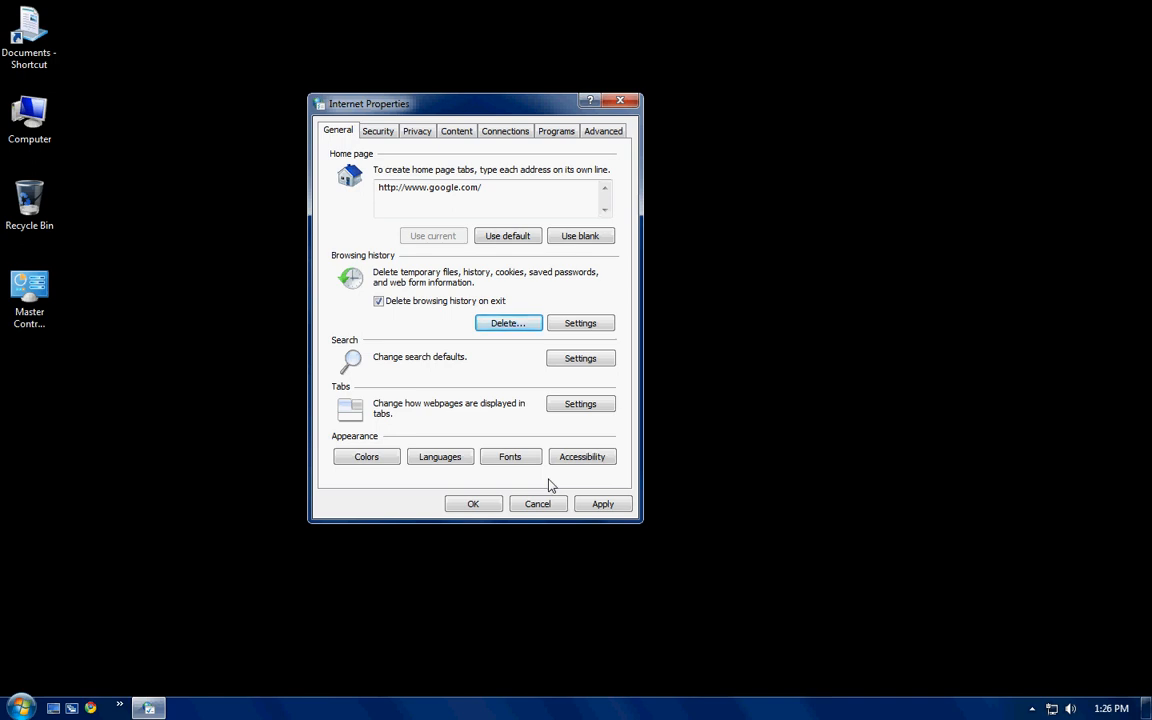
mouse_move(508, 322)
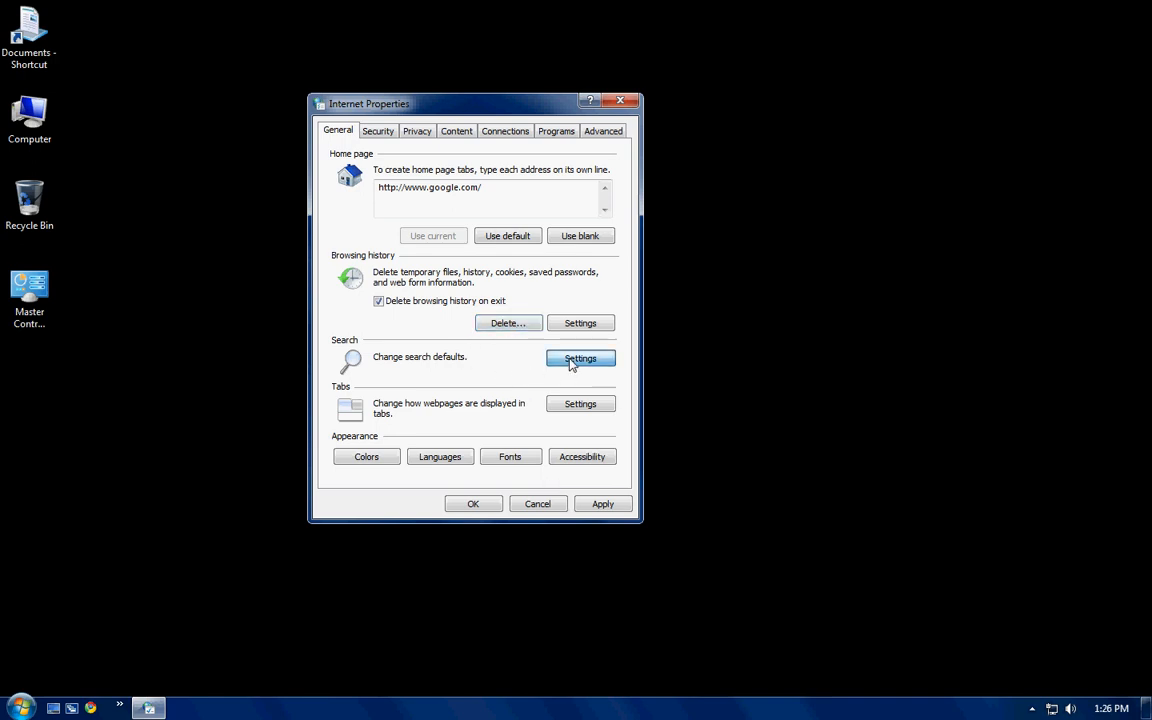
left_click(580, 358)
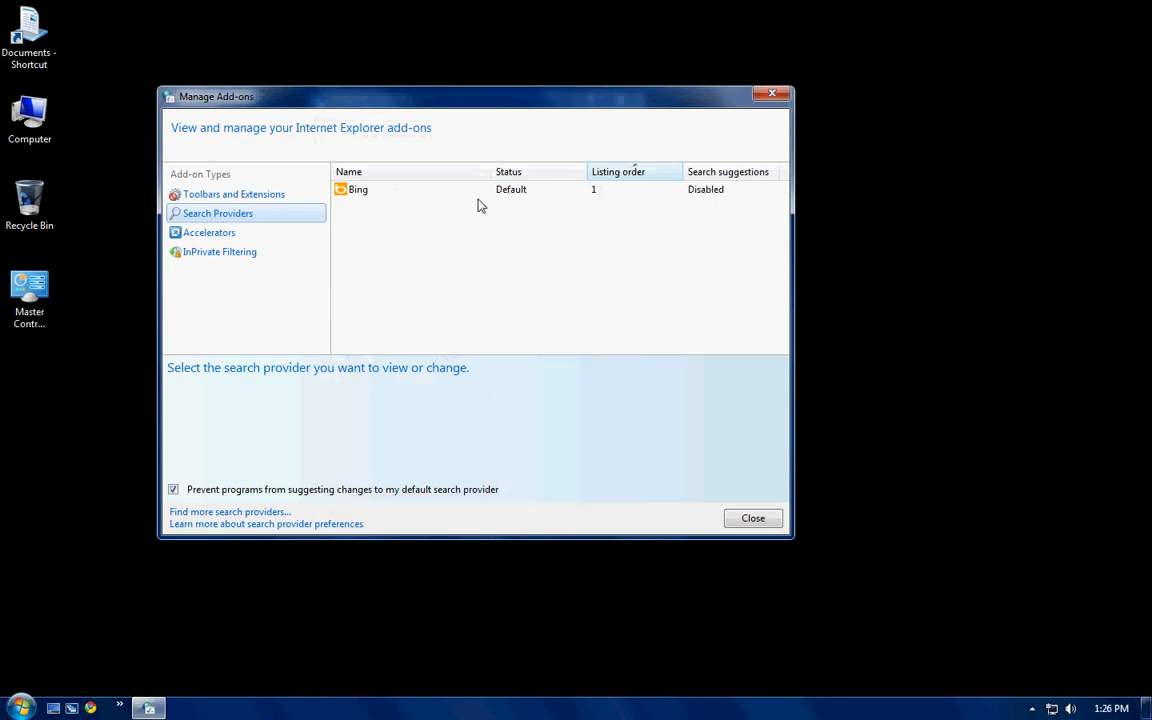
left_click(752, 518)
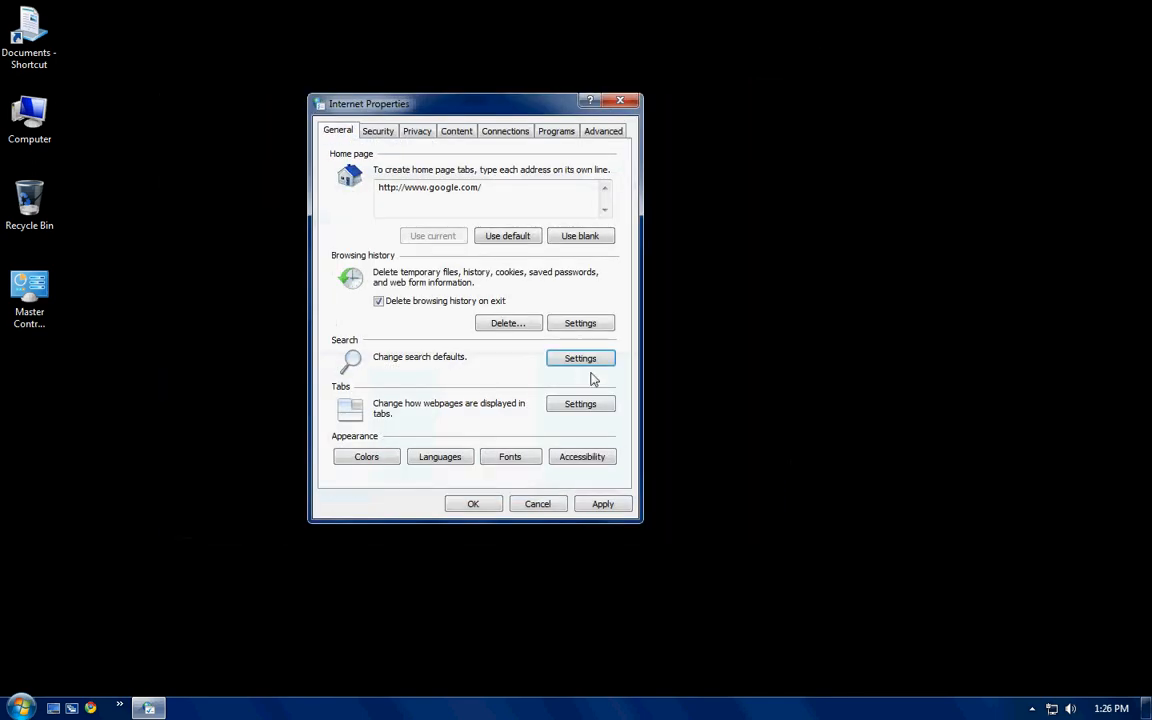
left_click(580, 358)
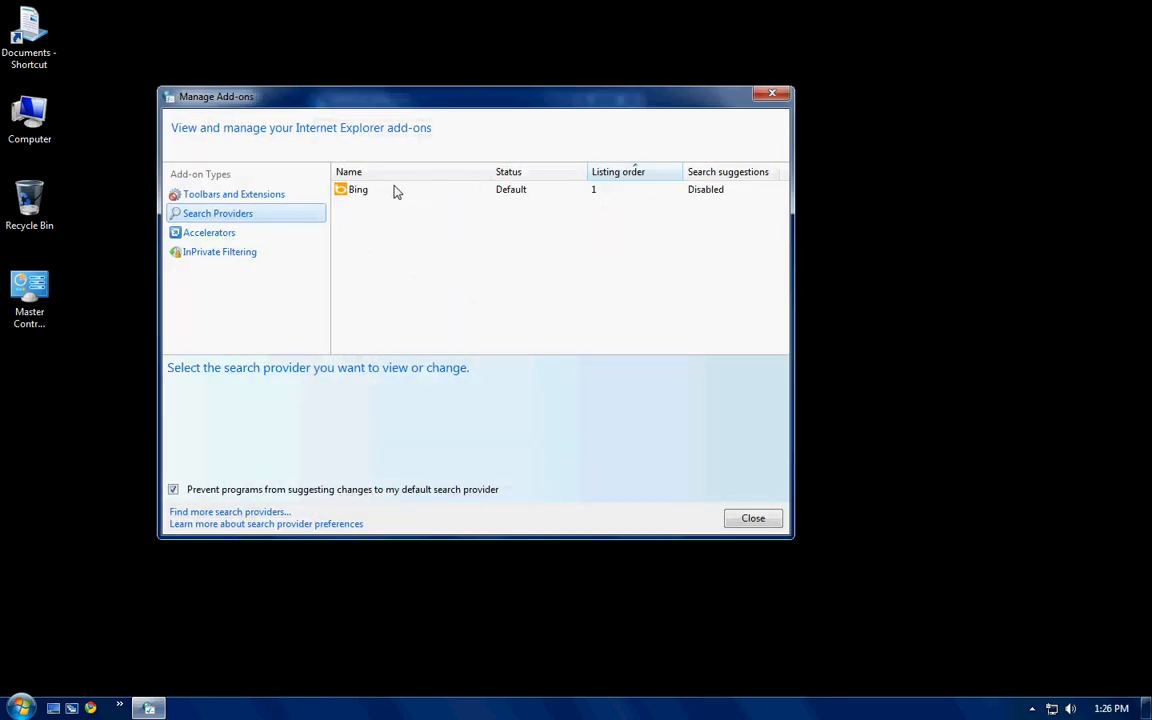
right_click(358, 188)
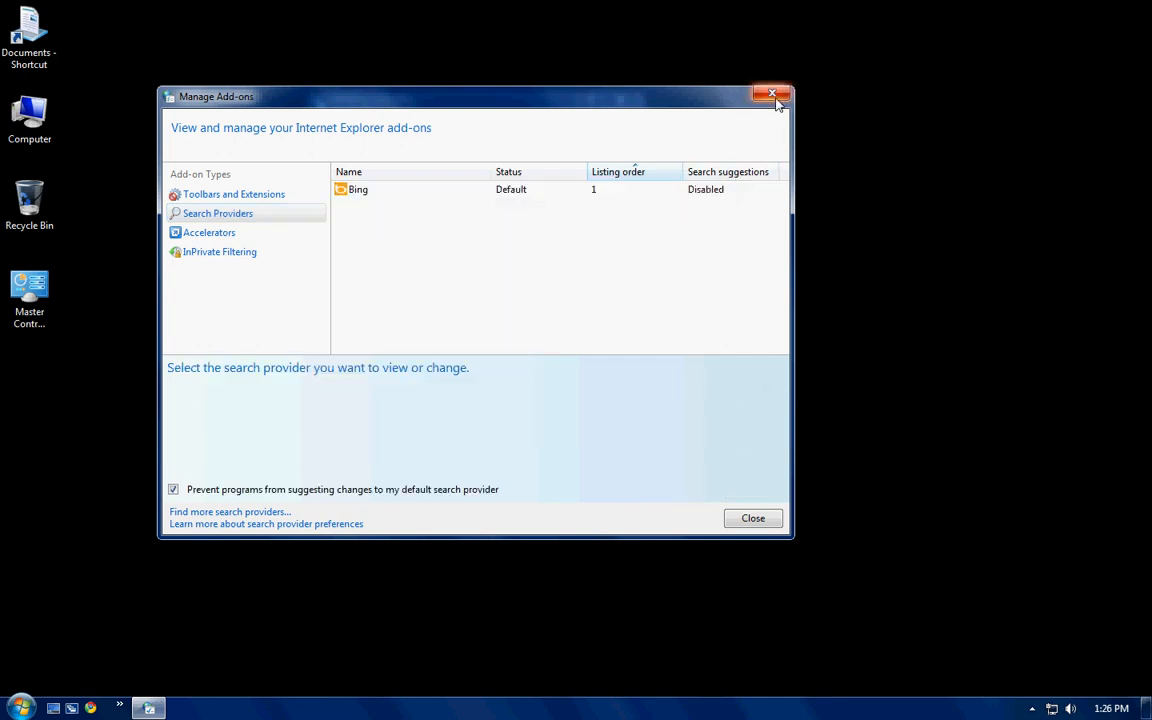
left_click(752, 518)
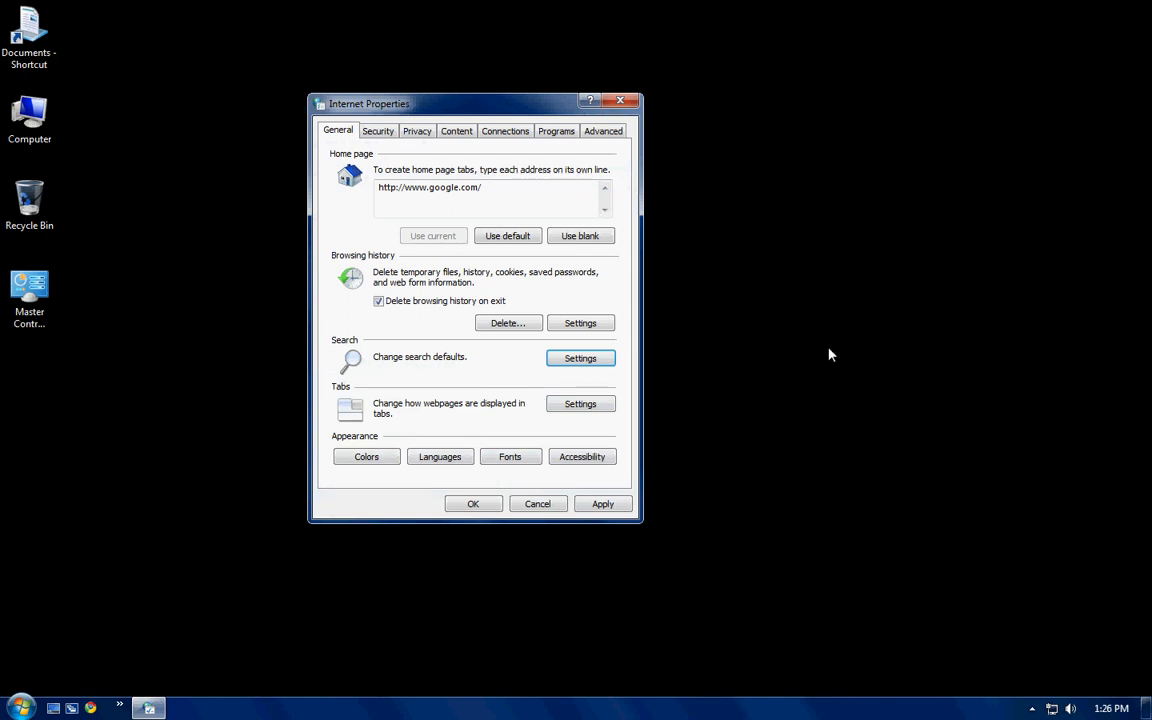
left_click(580, 404)
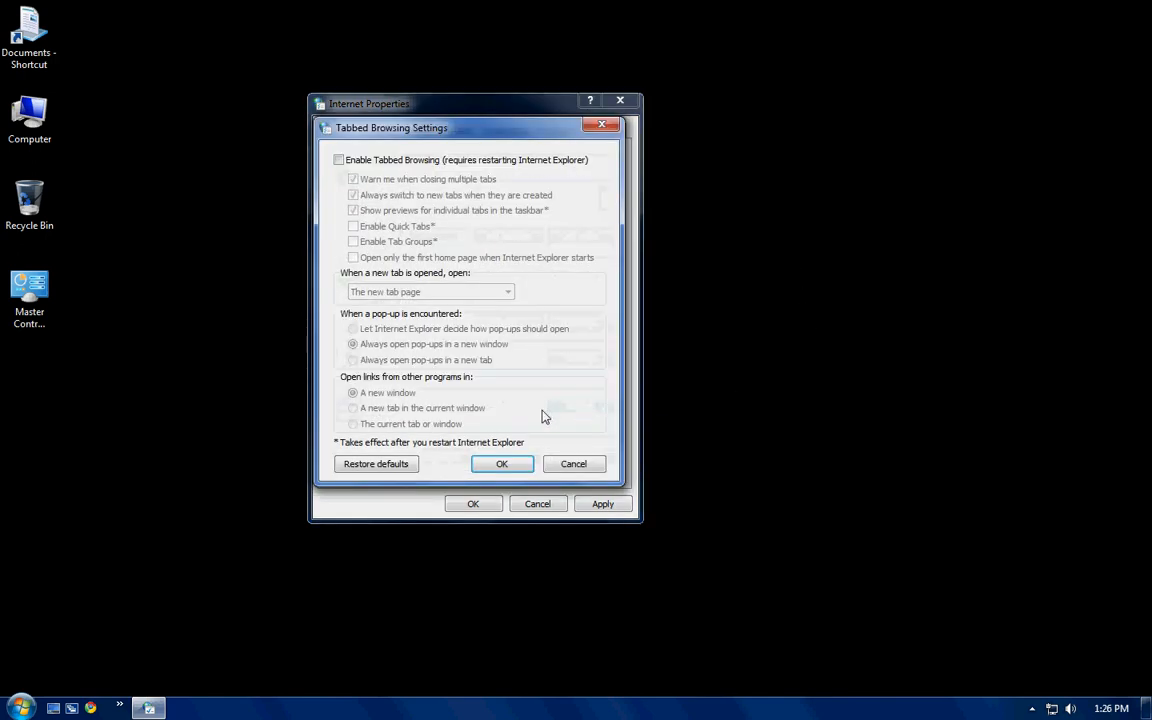
left_click(340, 160)
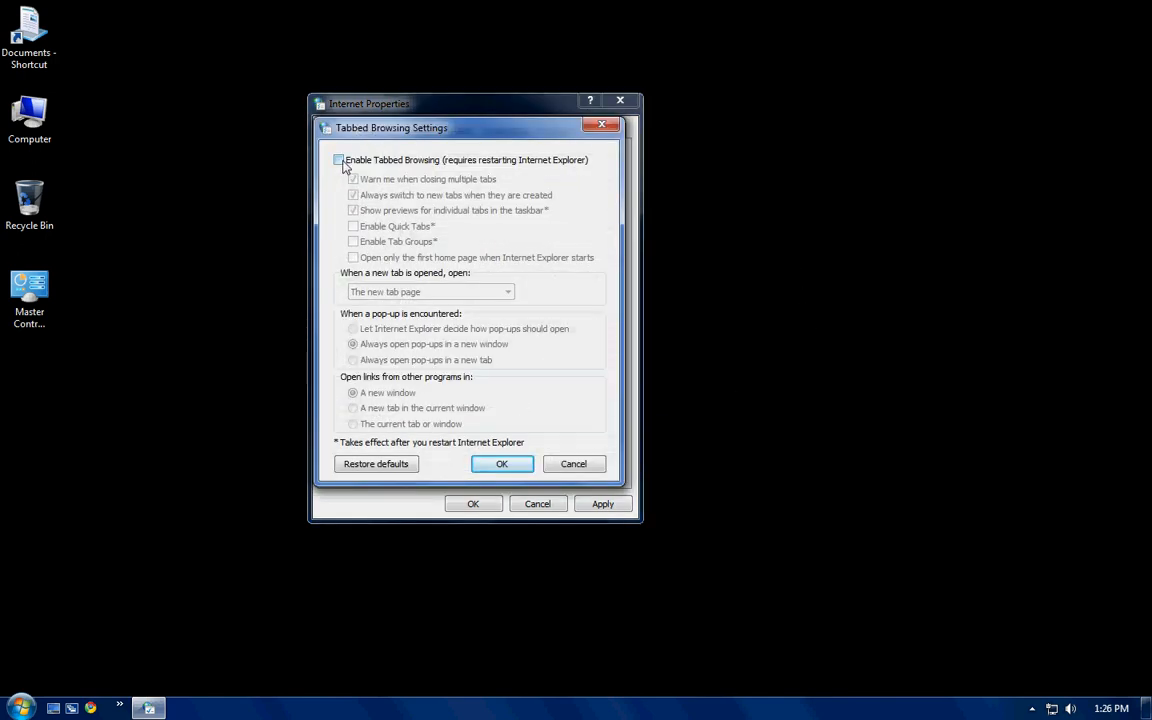
left_click(340, 160)
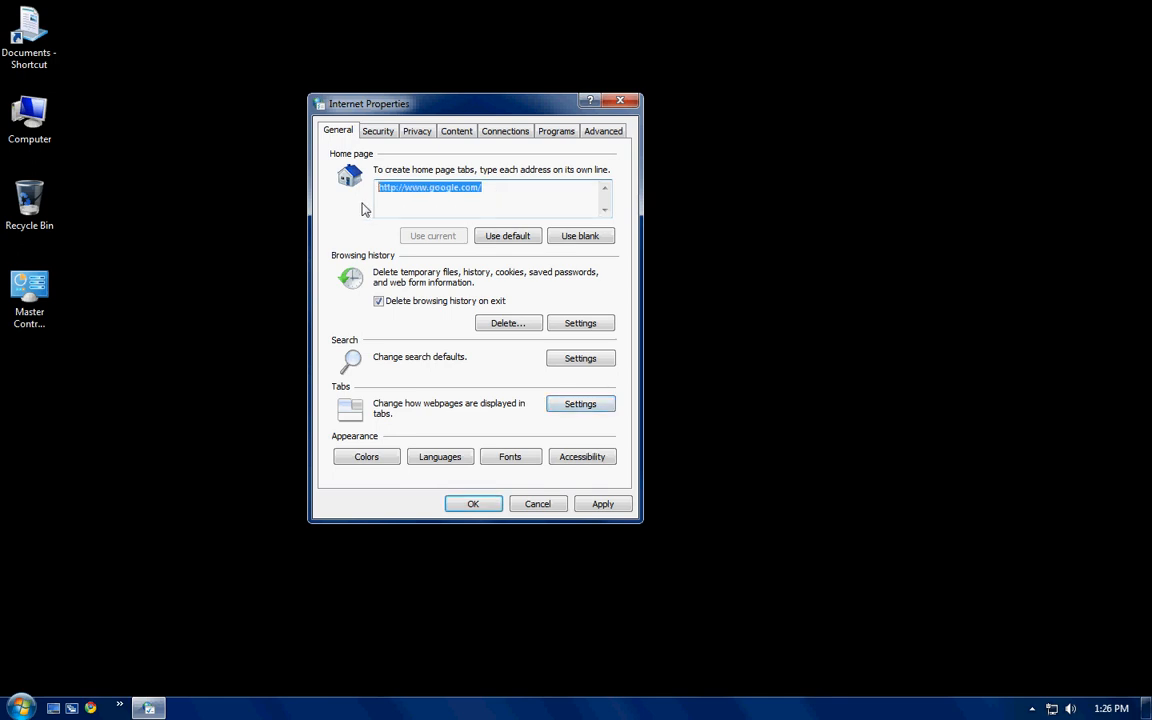
- Review the temporary files and history settings unchanged, then move to the Security zone settings
left_click(378, 300)
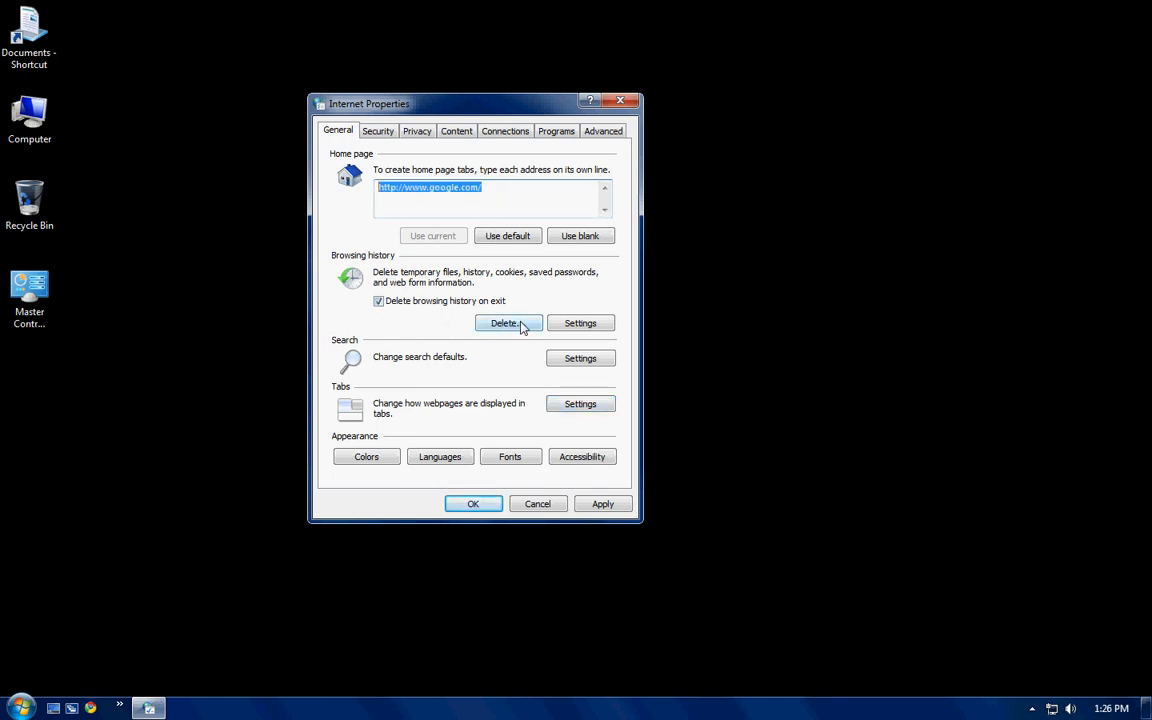
left_click(580, 322)
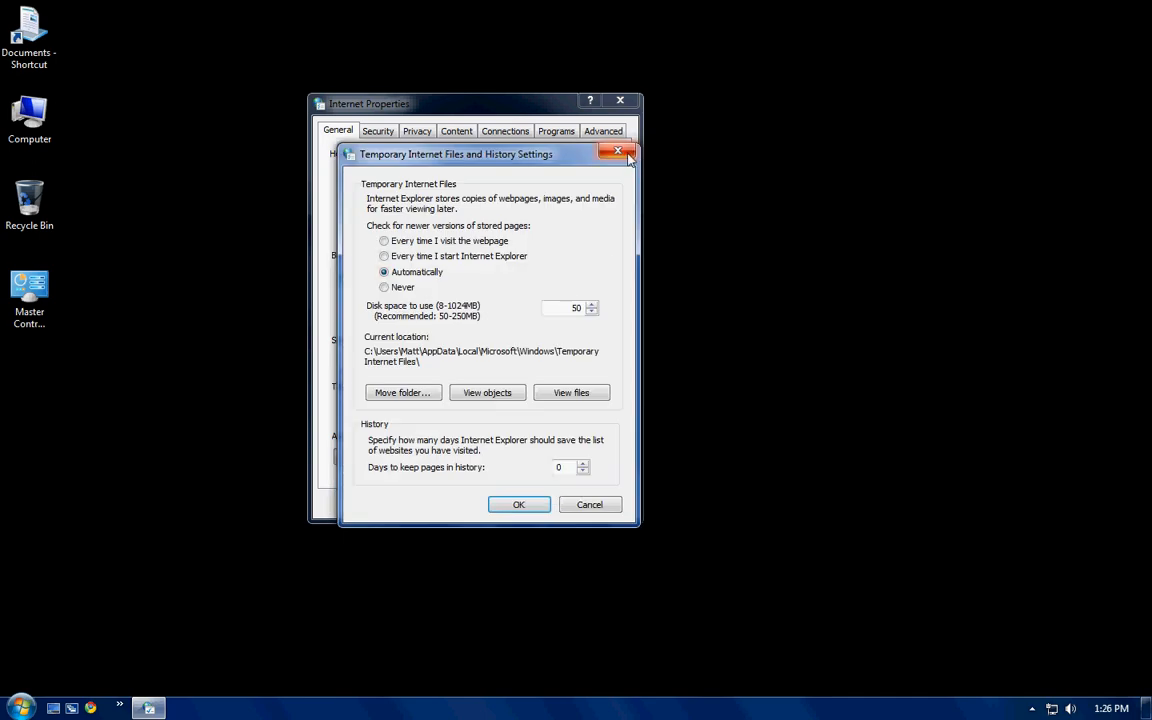
left_click(616, 152)
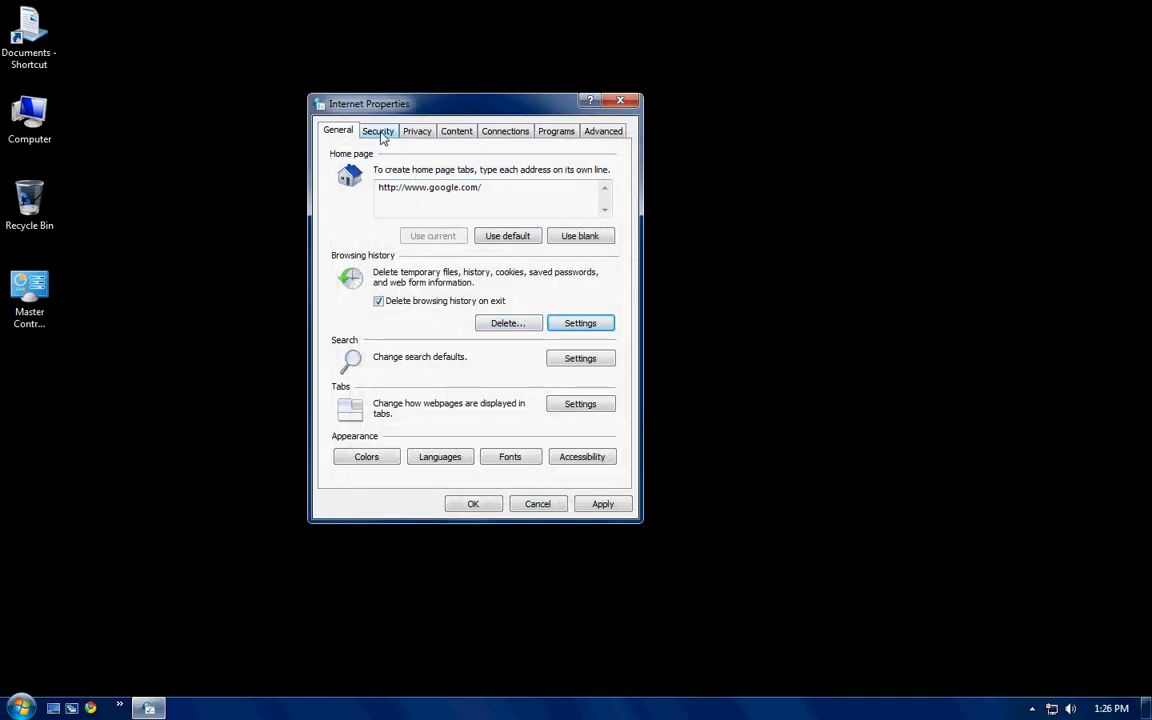
left_click(378, 132)
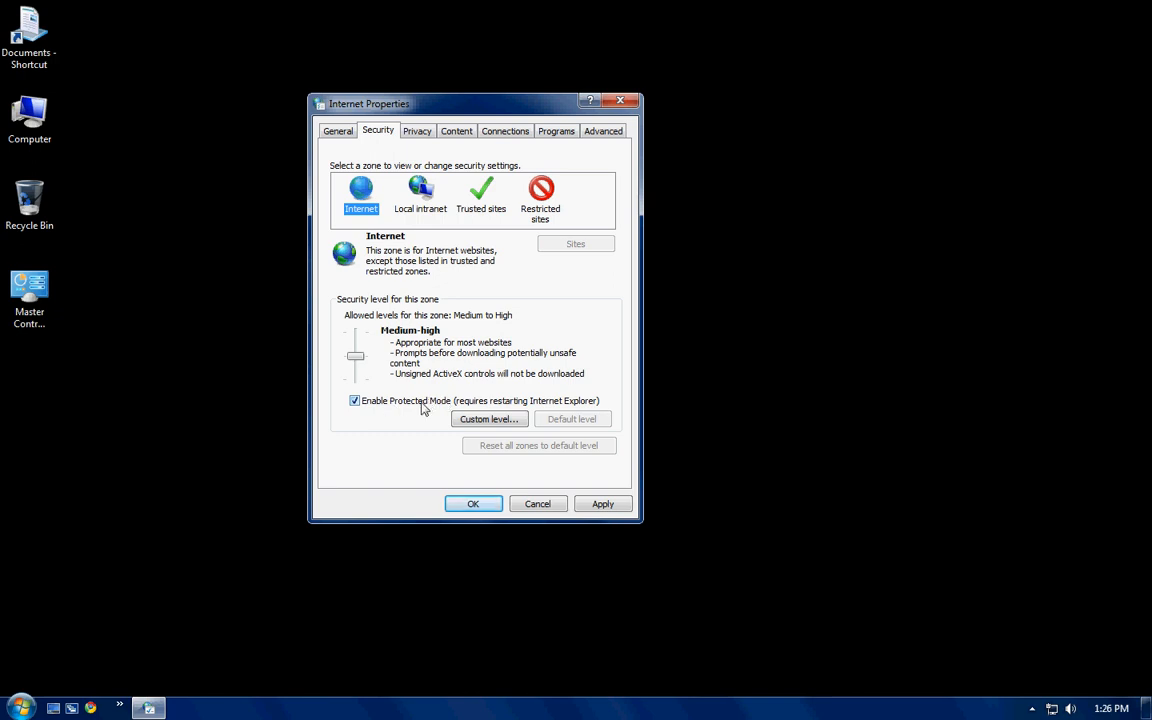
- On Privacy, tick 'Do not collect data for use by InPrivate Filtering', keeping toolbars disabled
left_click(416, 132)
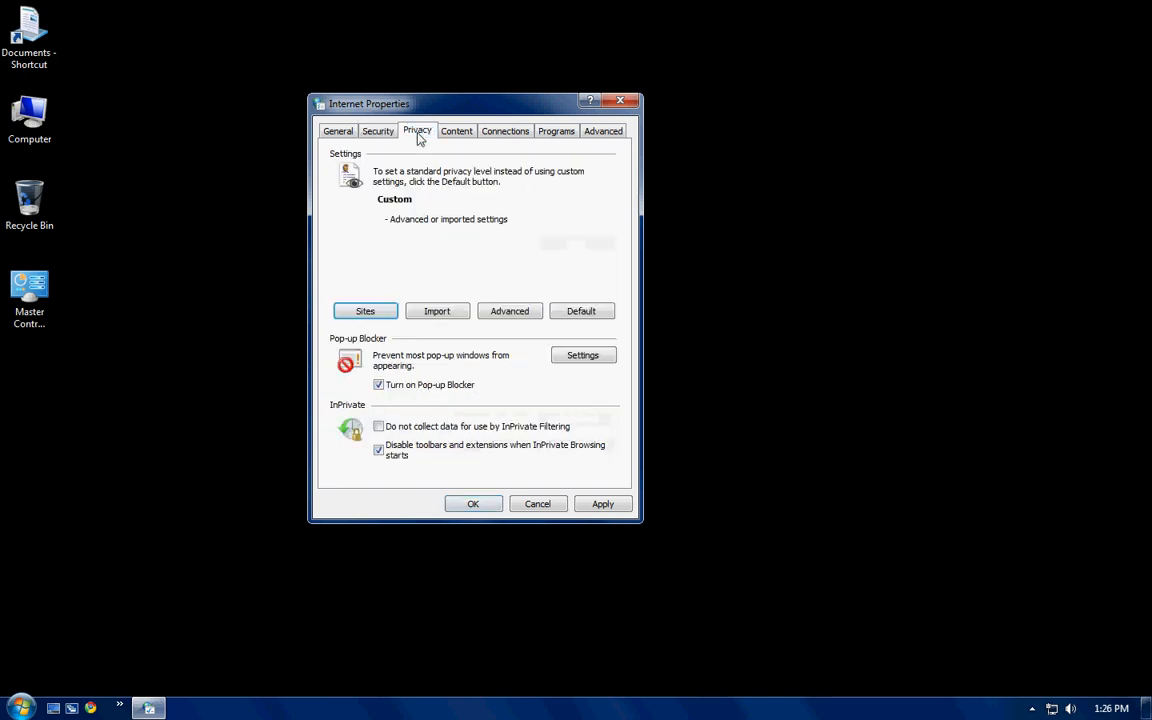
mouse_move(548, 248)
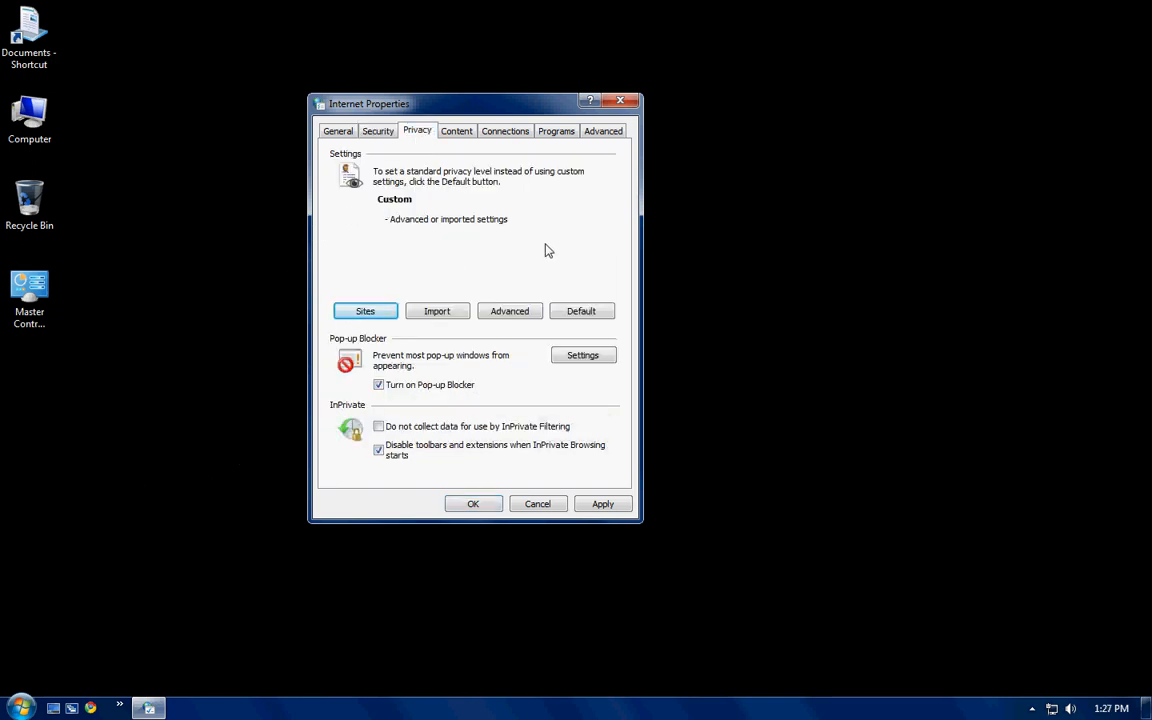
mouse_move(588, 208)
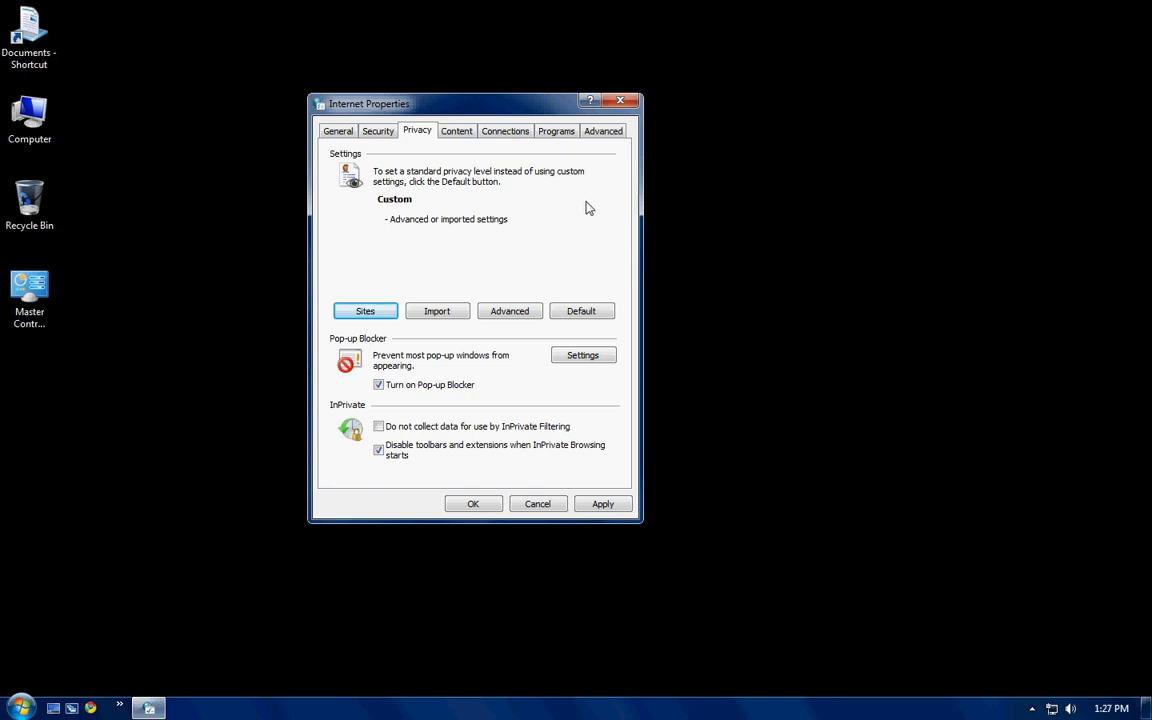
mouse_move(516, 204)
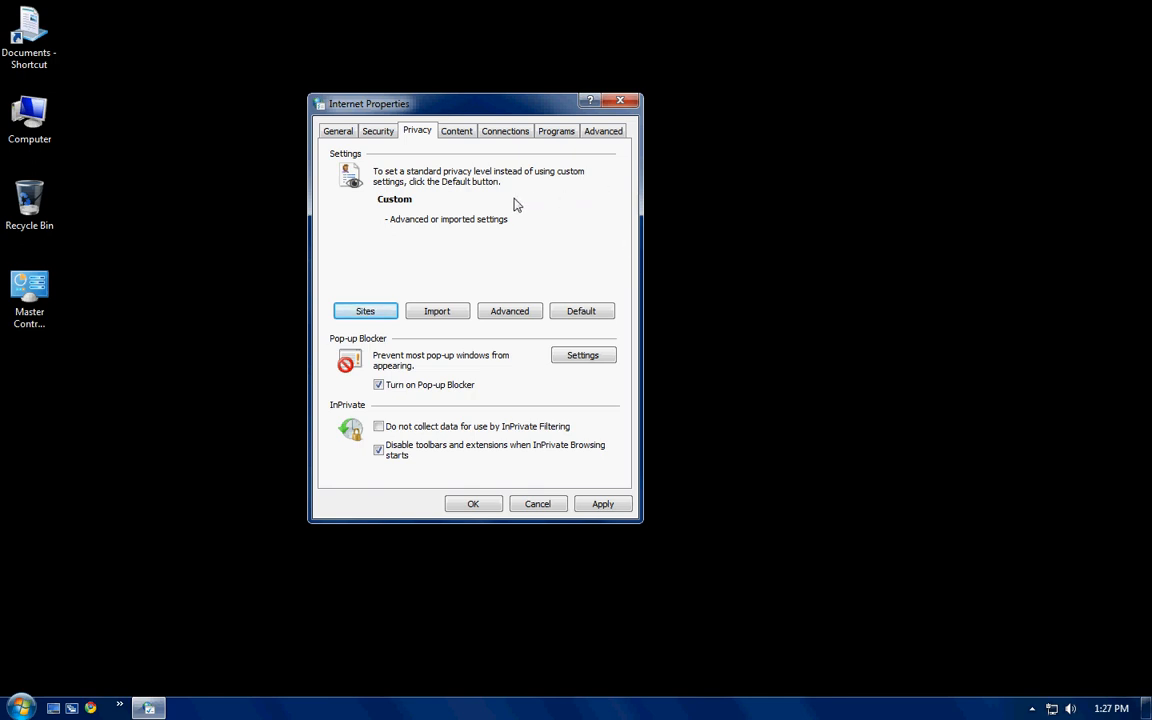
mouse_move(400, 140)
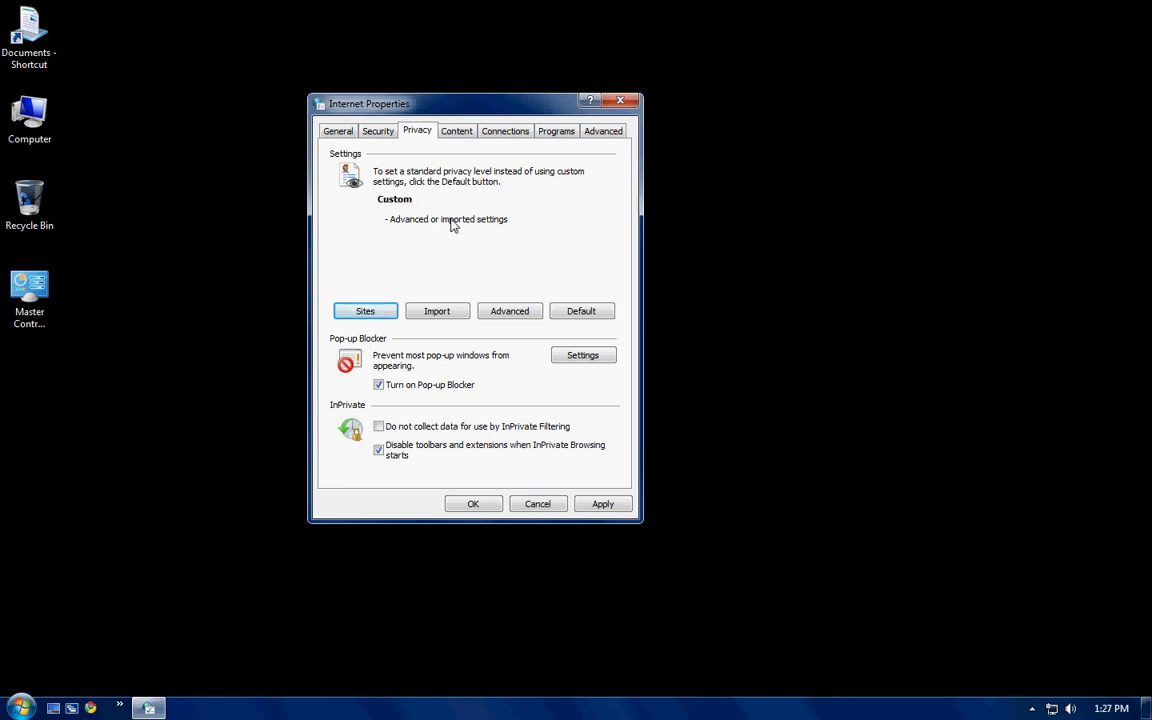
mouse_move(472, 276)
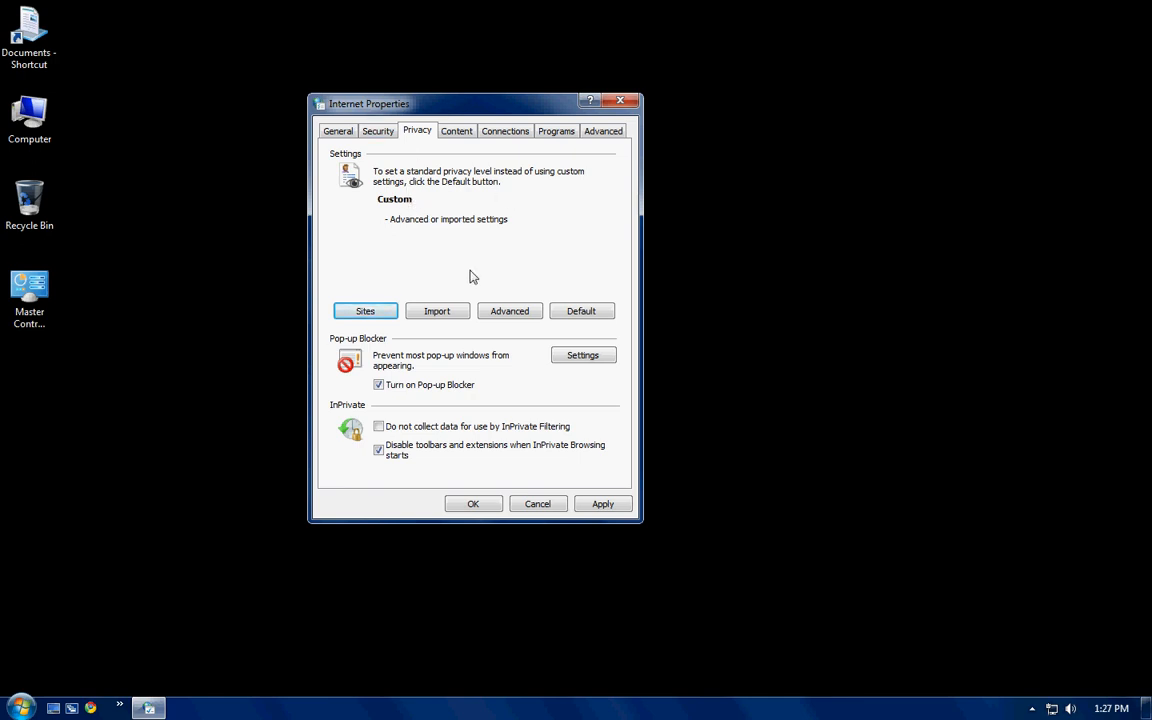
mouse_move(490, 382)
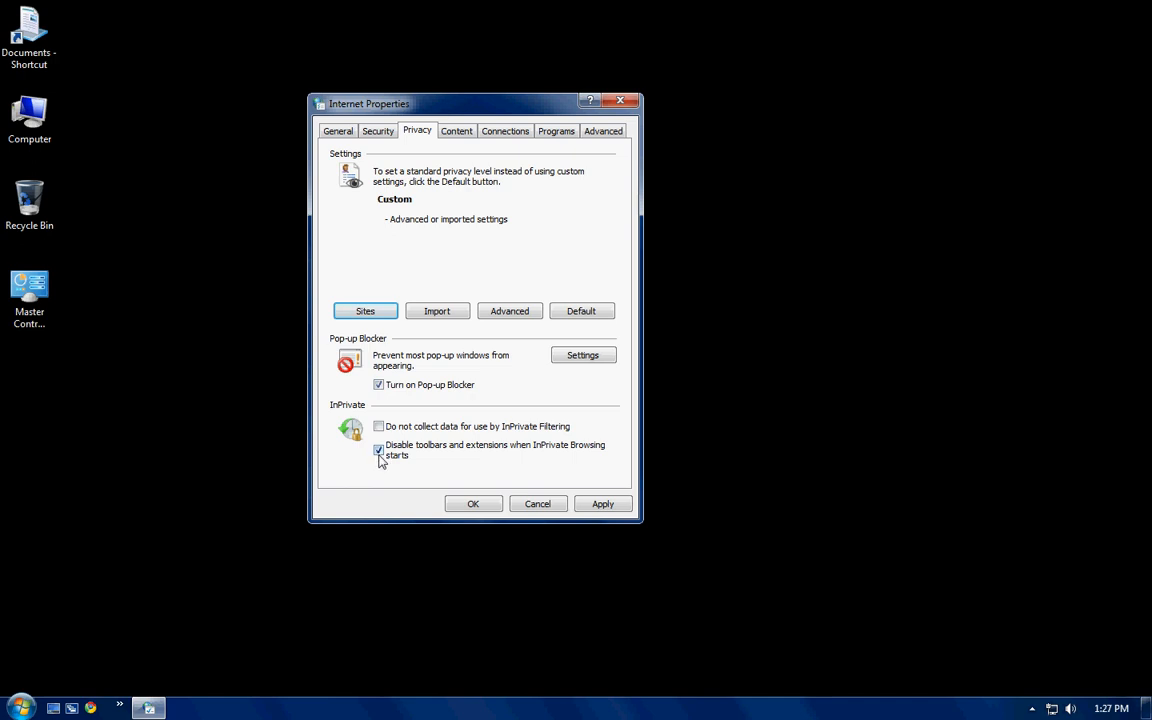
left_click(380, 448)
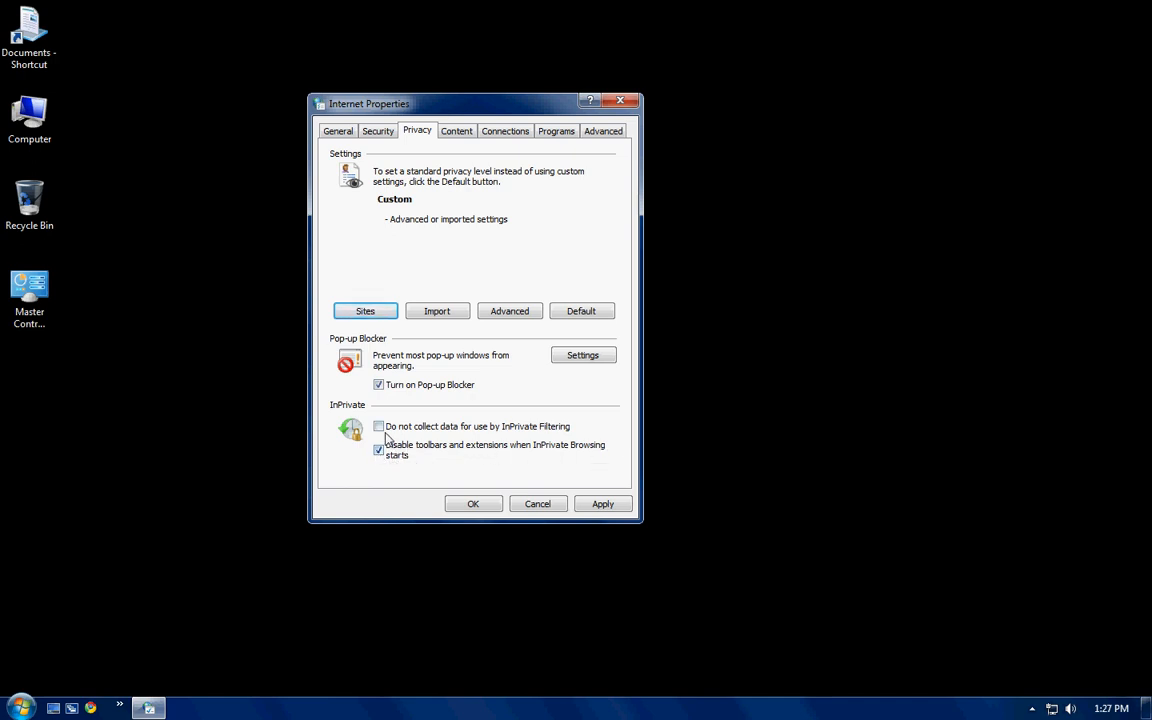
left_click(380, 426)
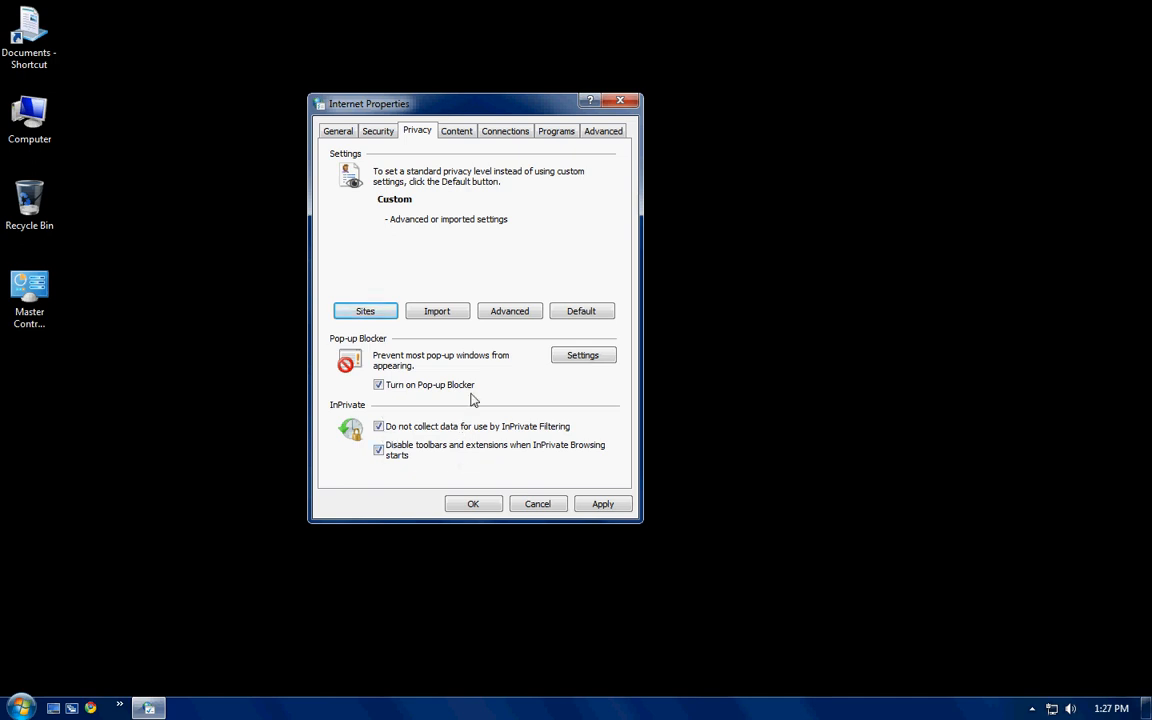
mouse_move(460, 358)
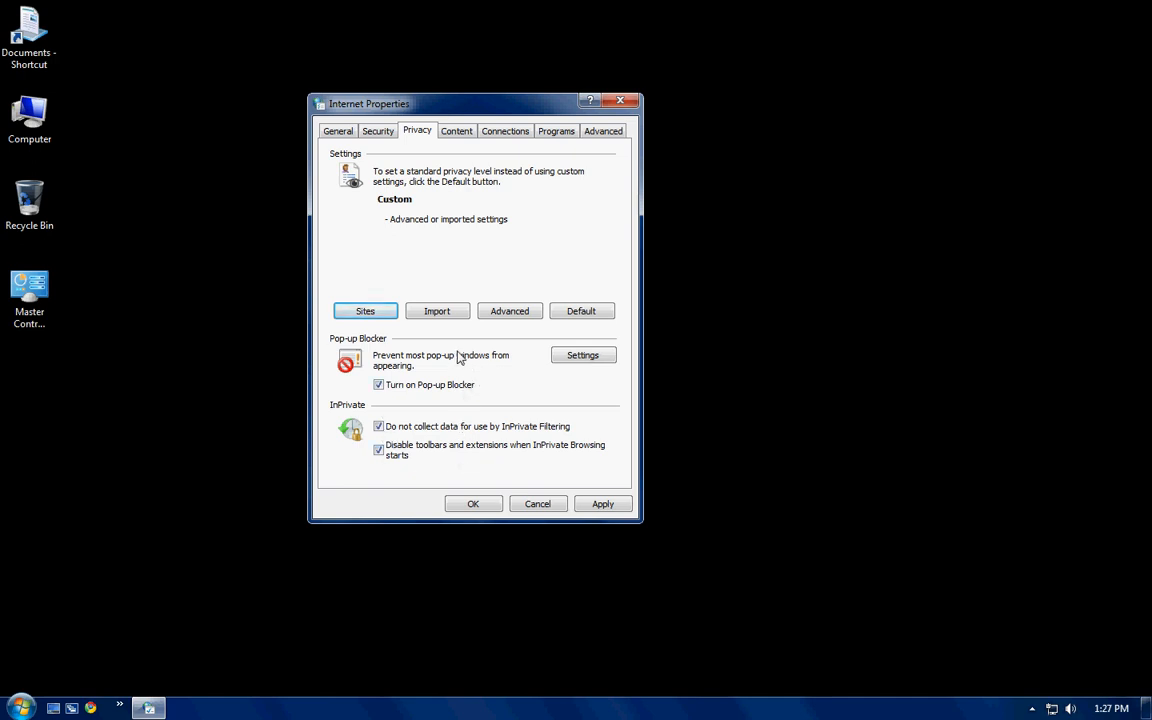
mouse_move(512, 276)
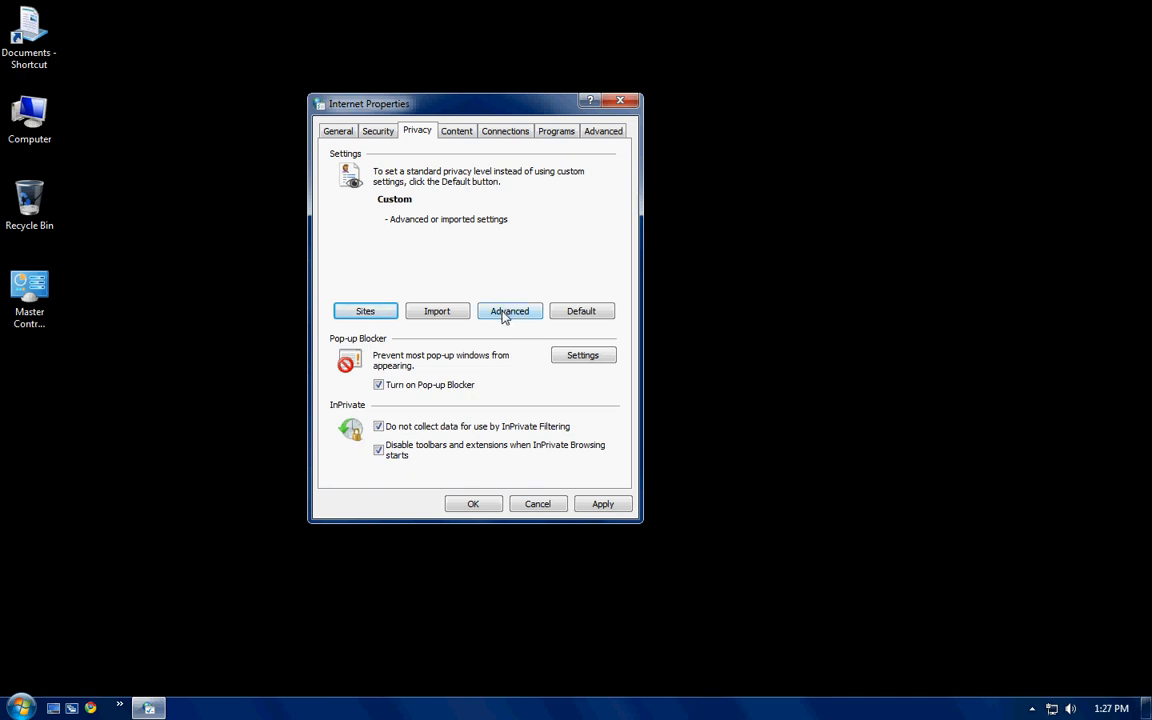
- In Advanced privacy, keep 'Override automatic cookie handling' on with both cookie types accepted, and confirm
left_click(508, 312)
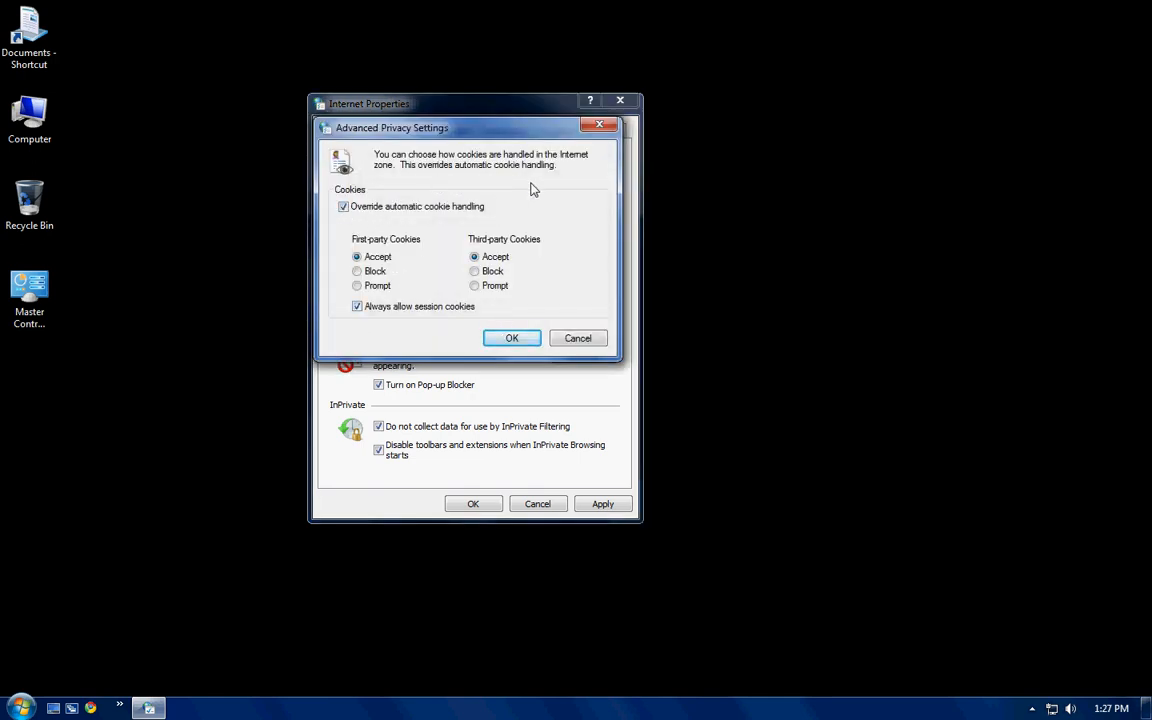
mouse_move(490, 212)
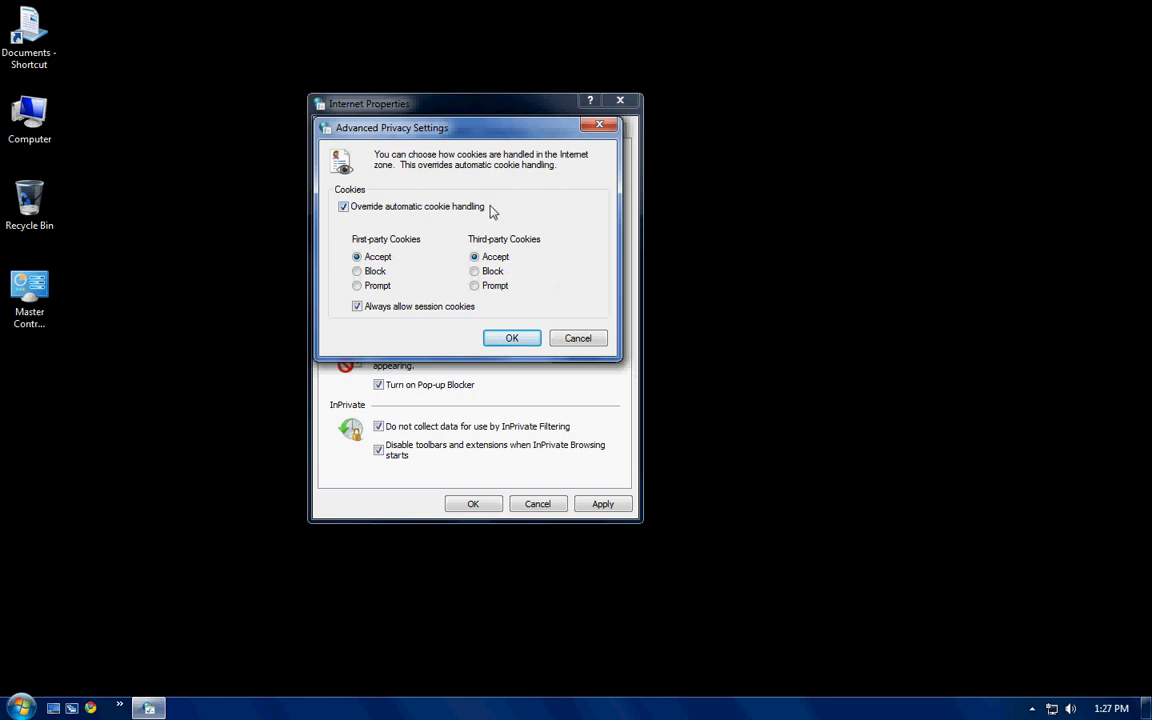
left_click(344, 206)
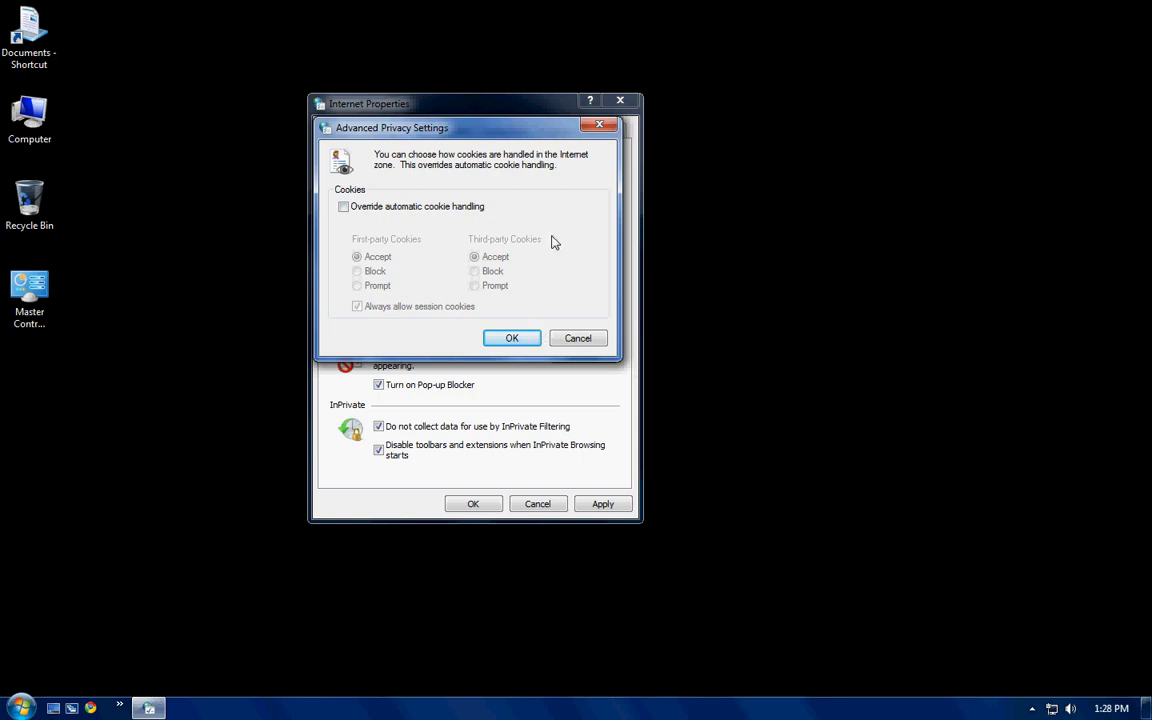
left_click(344, 206)
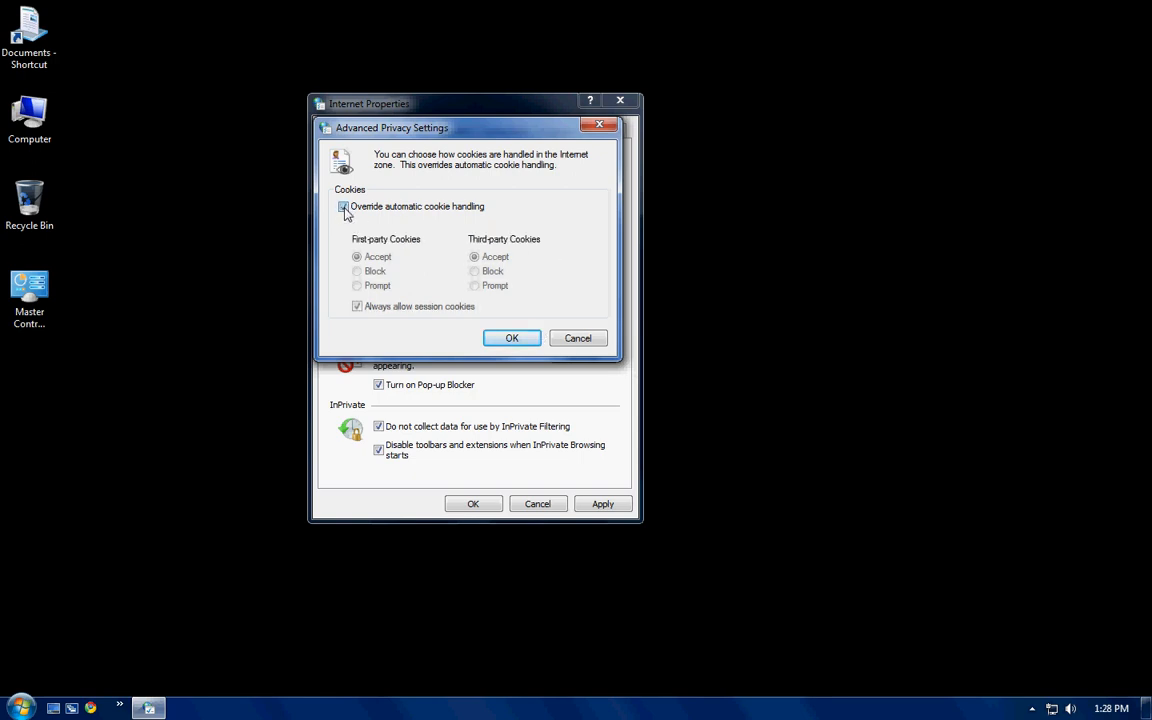
left_click(344, 206)
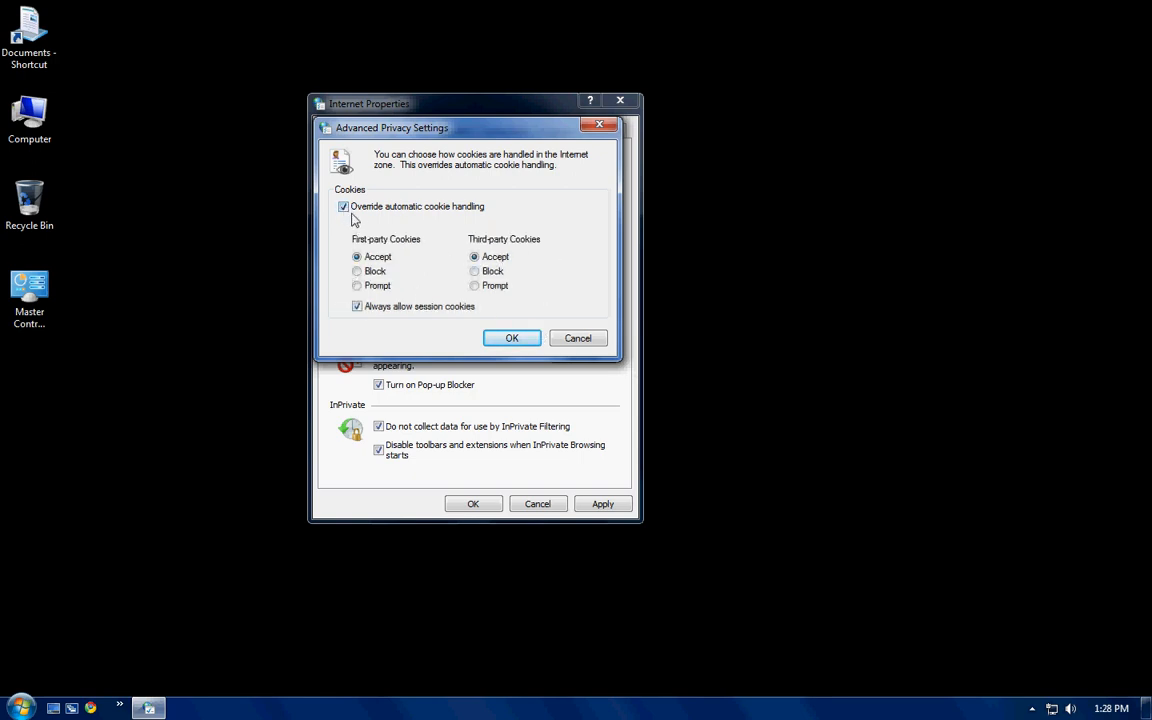
mouse_move(472, 212)
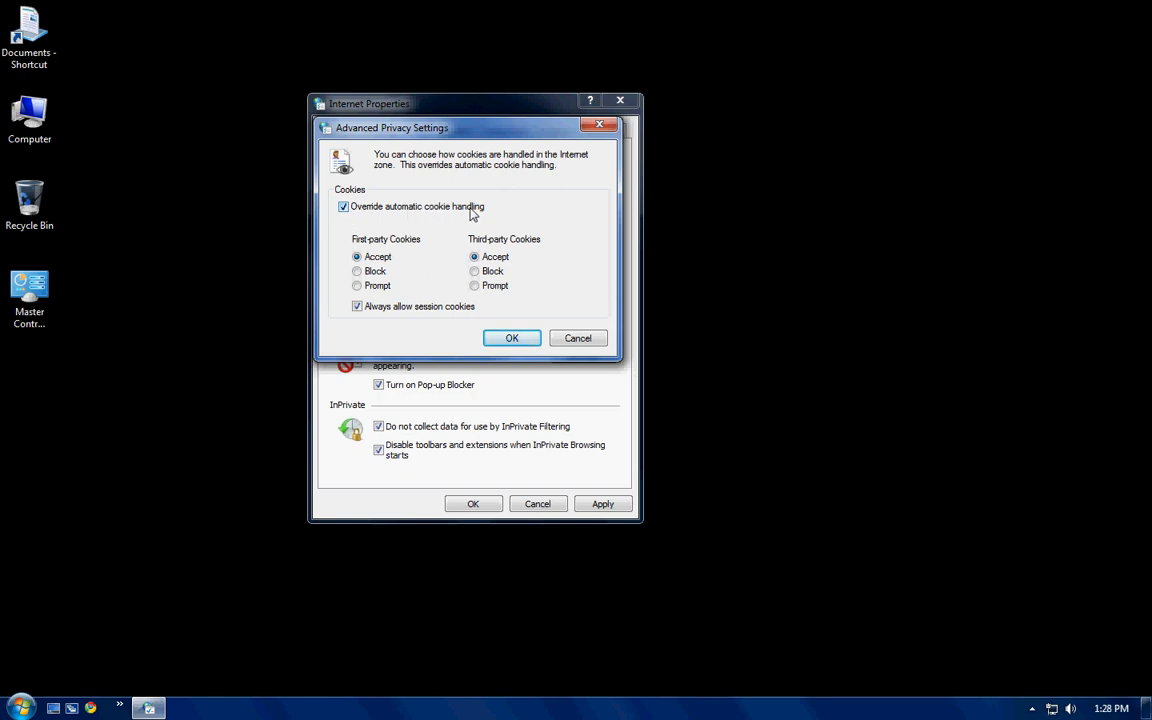
mouse_move(442, 244)
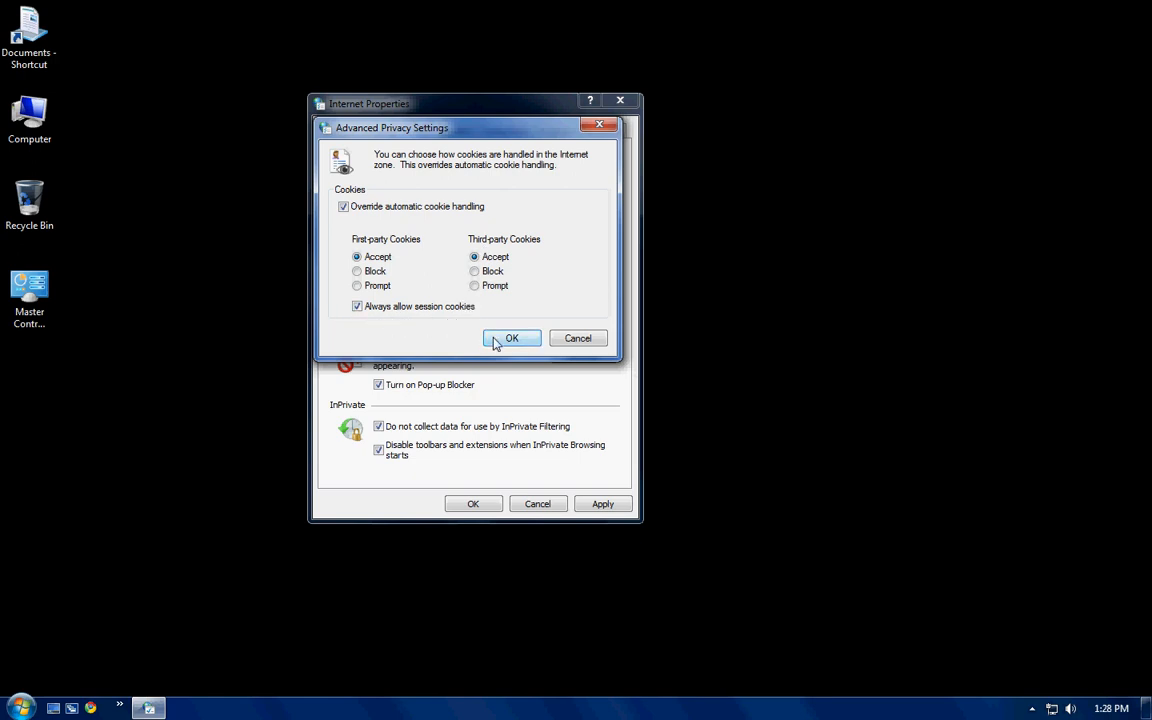
left_click(512, 338)
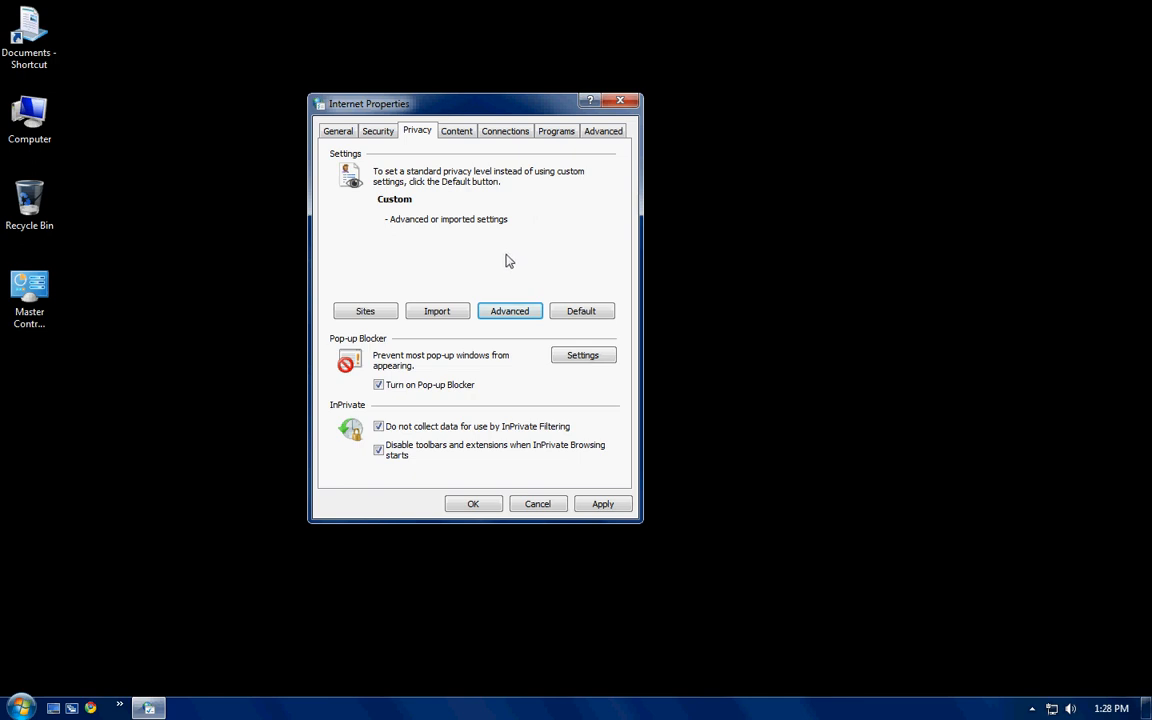
- Clear the SSL state from the Content settings and acknowledge the success message
left_click(456, 132)
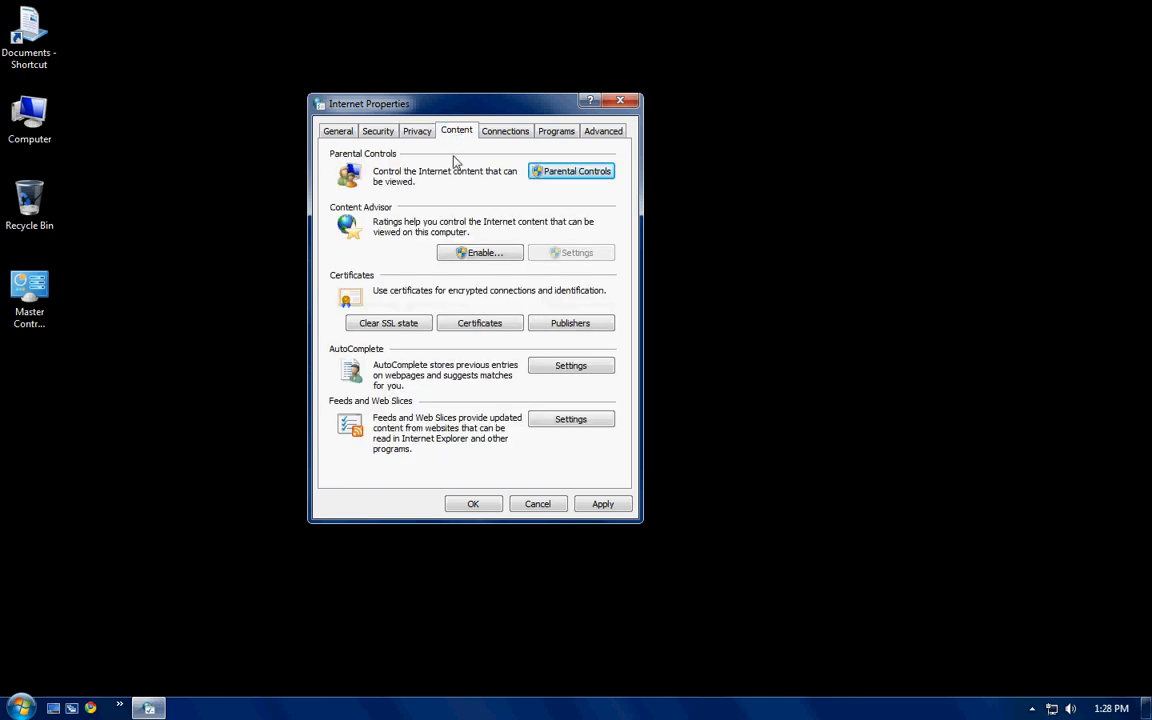
mouse_move(464, 152)
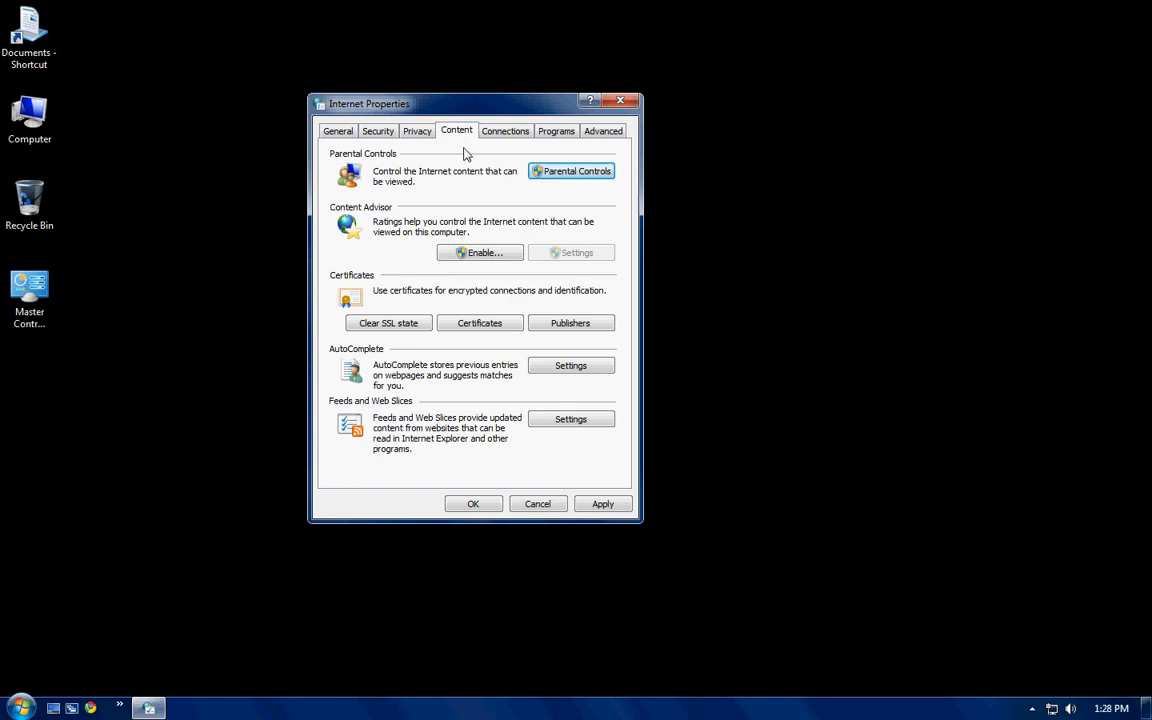
left_click(388, 322)
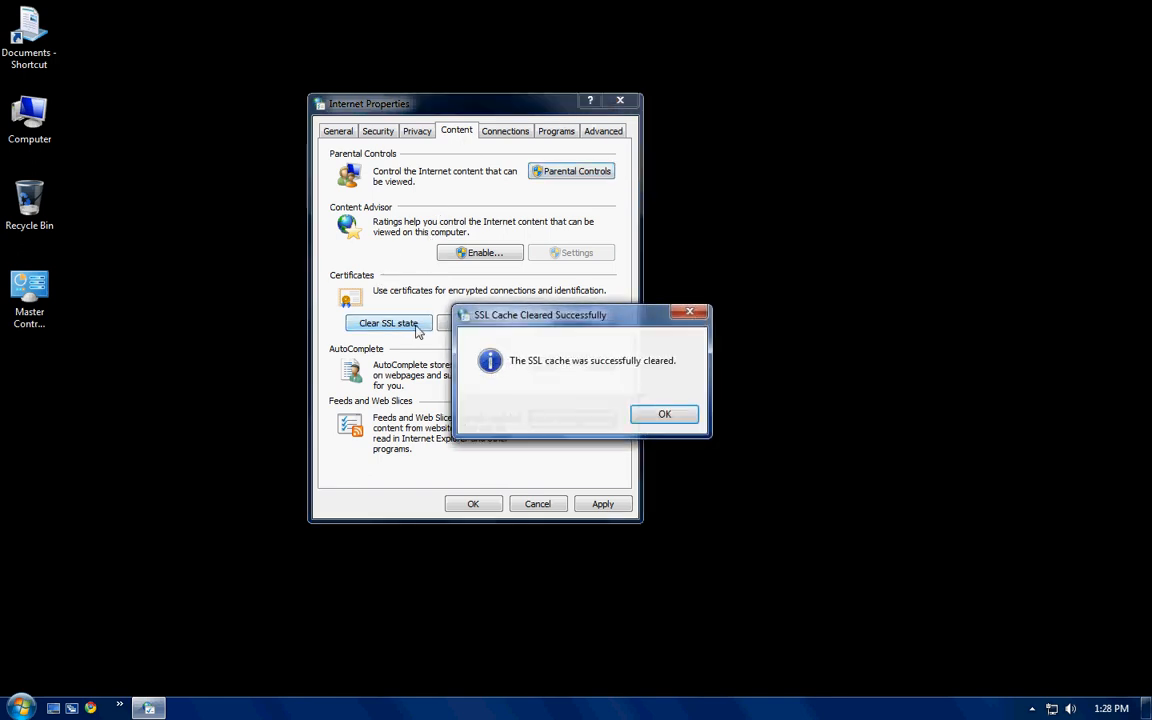
left_click(664, 414)
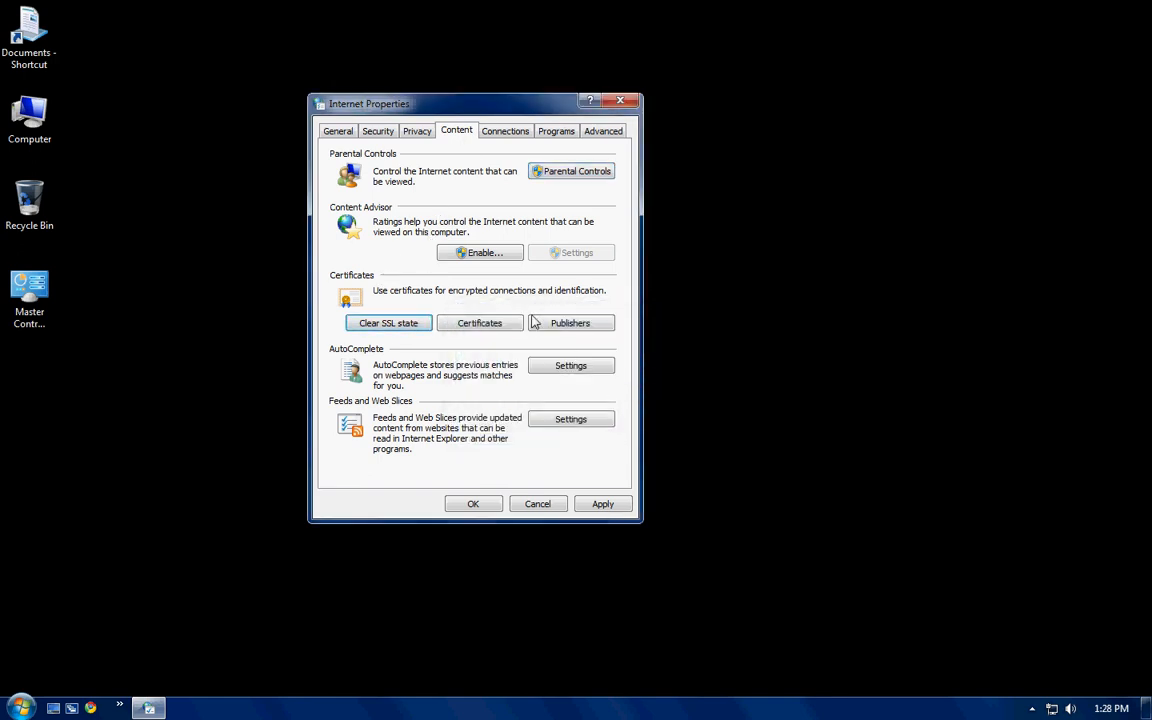
mouse_move(470, 348)
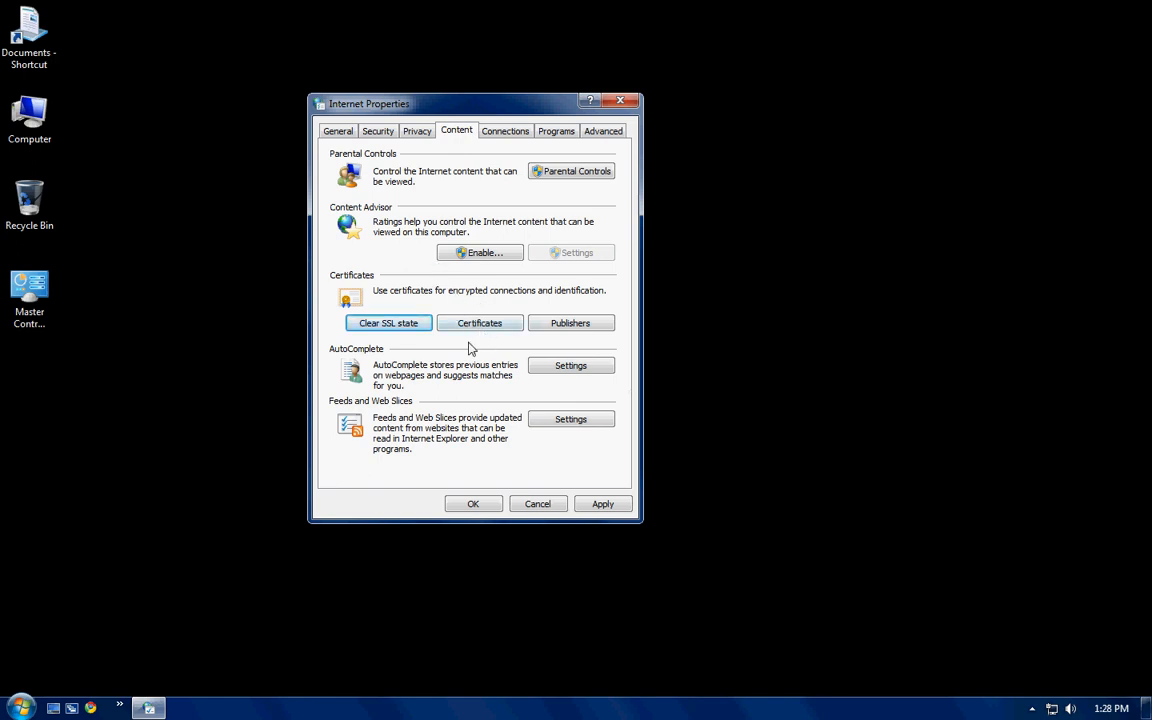
mouse_move(570, 364)
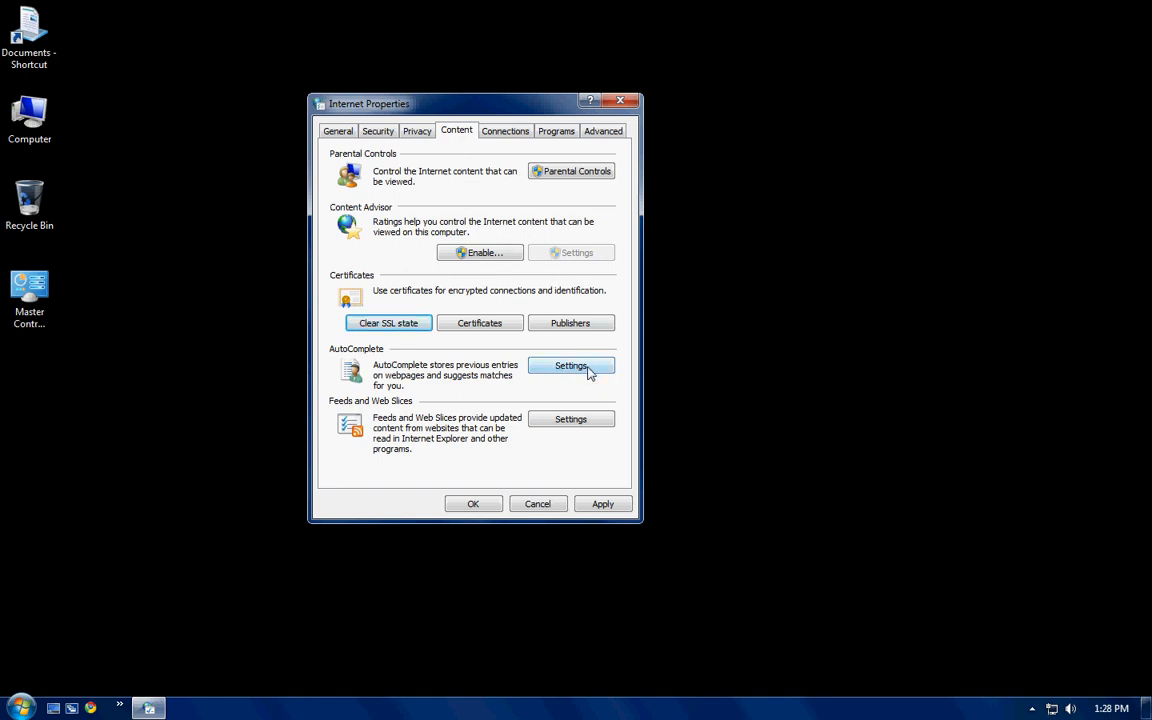
mouse_move(550, 374)
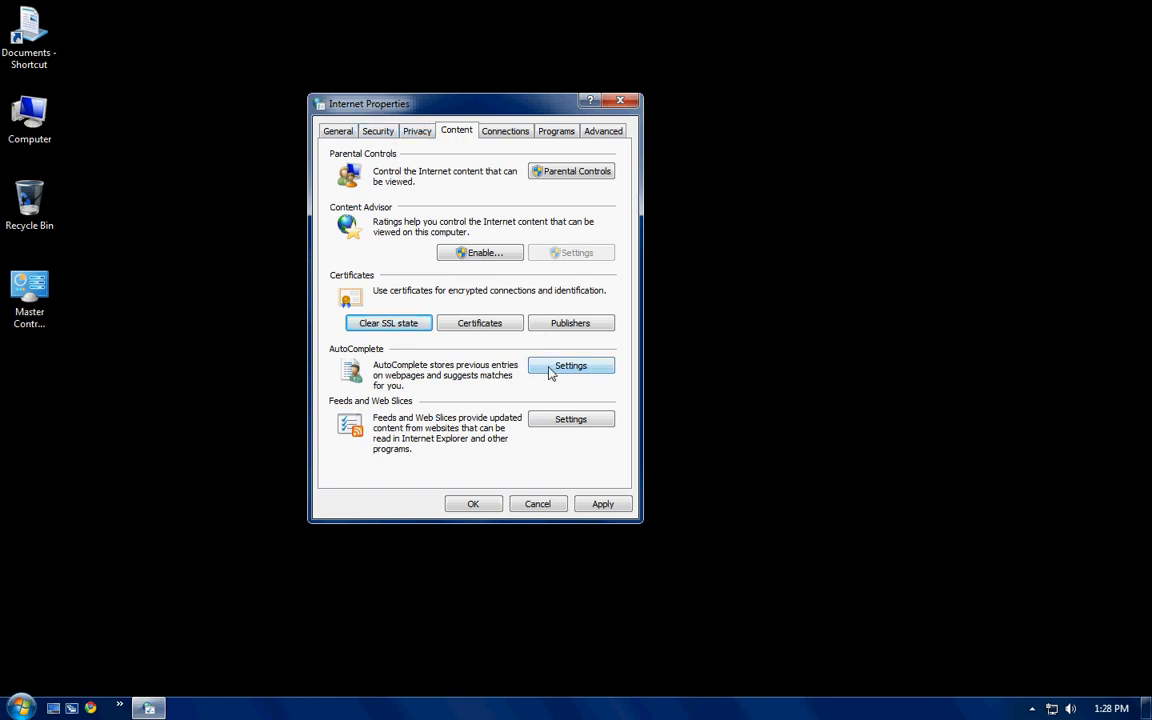
- In AutoComplete Settings, leave Address bar, Forms and User names and passwords unchecked, and confirm
left_click(570, 364)
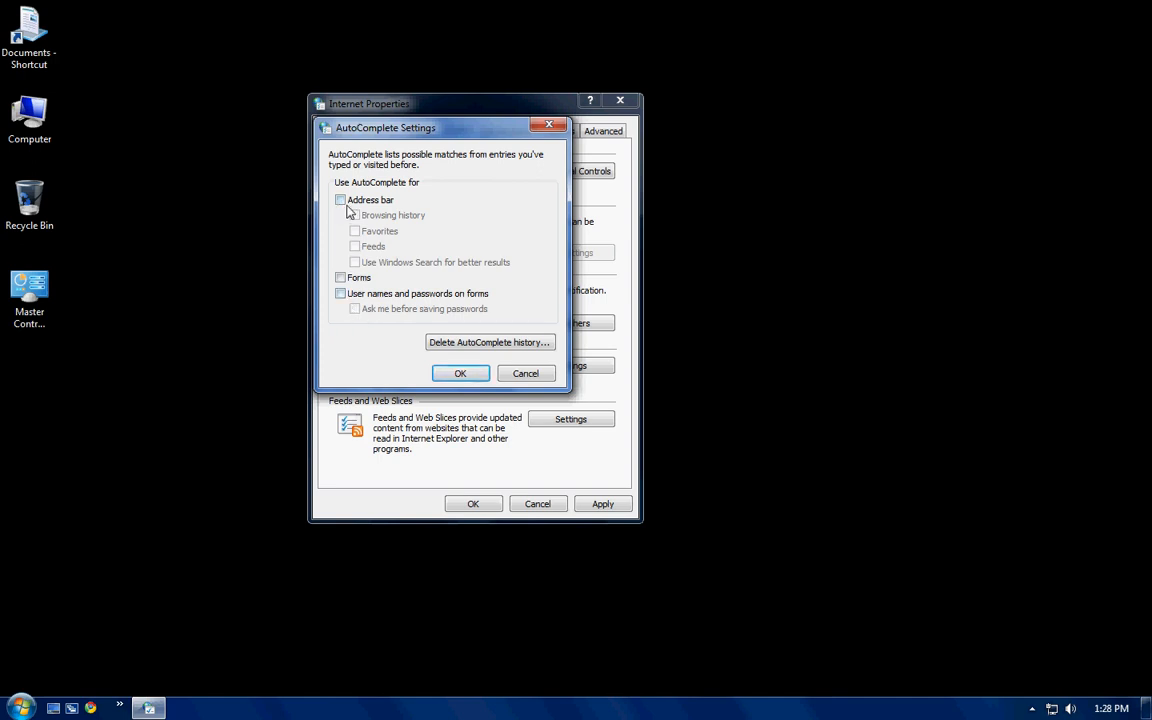
left_click(340, 200)
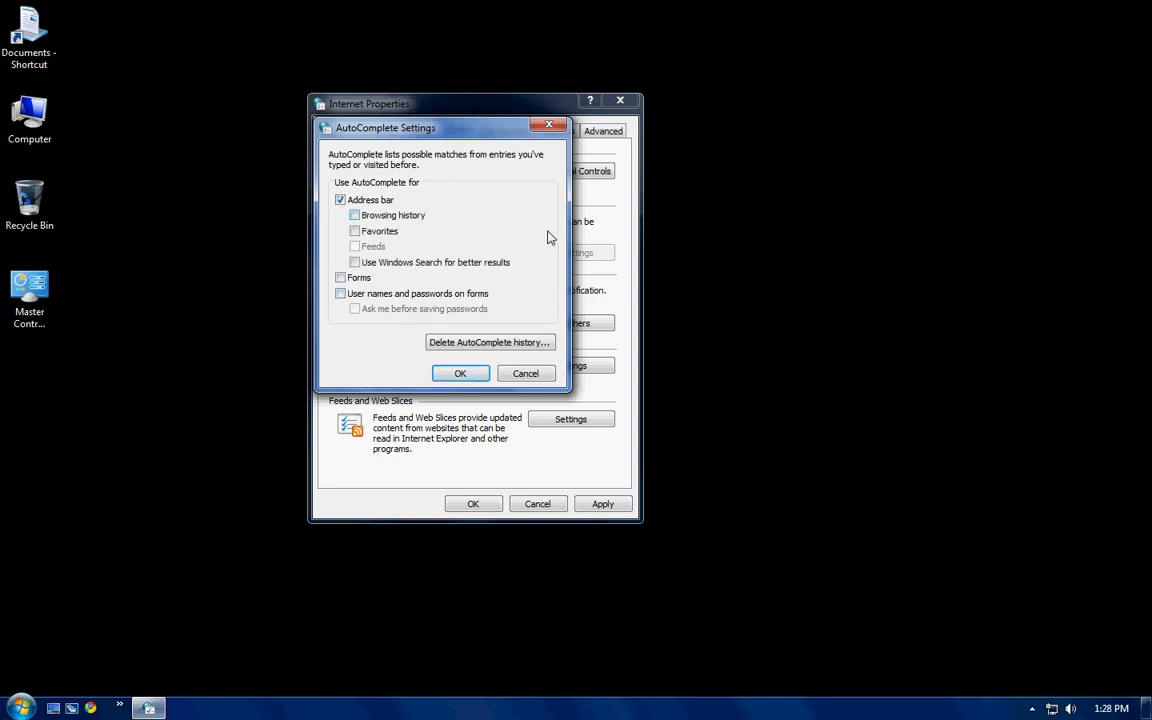
mouse_move(598, 244)
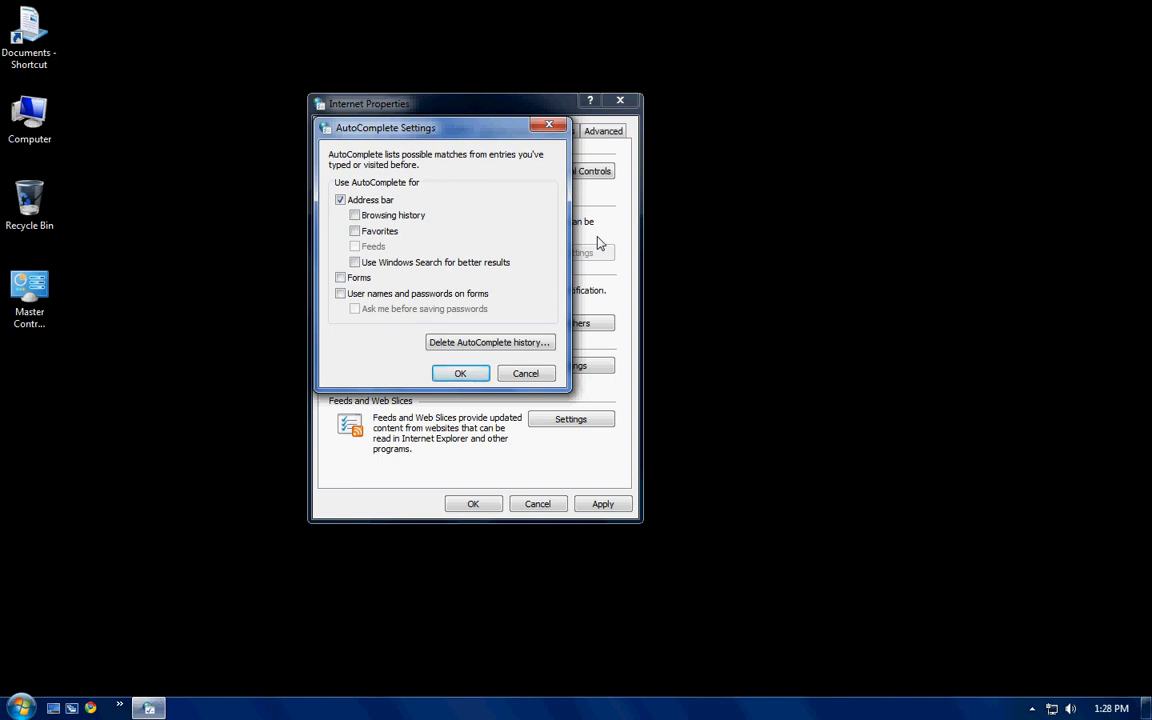
mouse_move(632, 240)
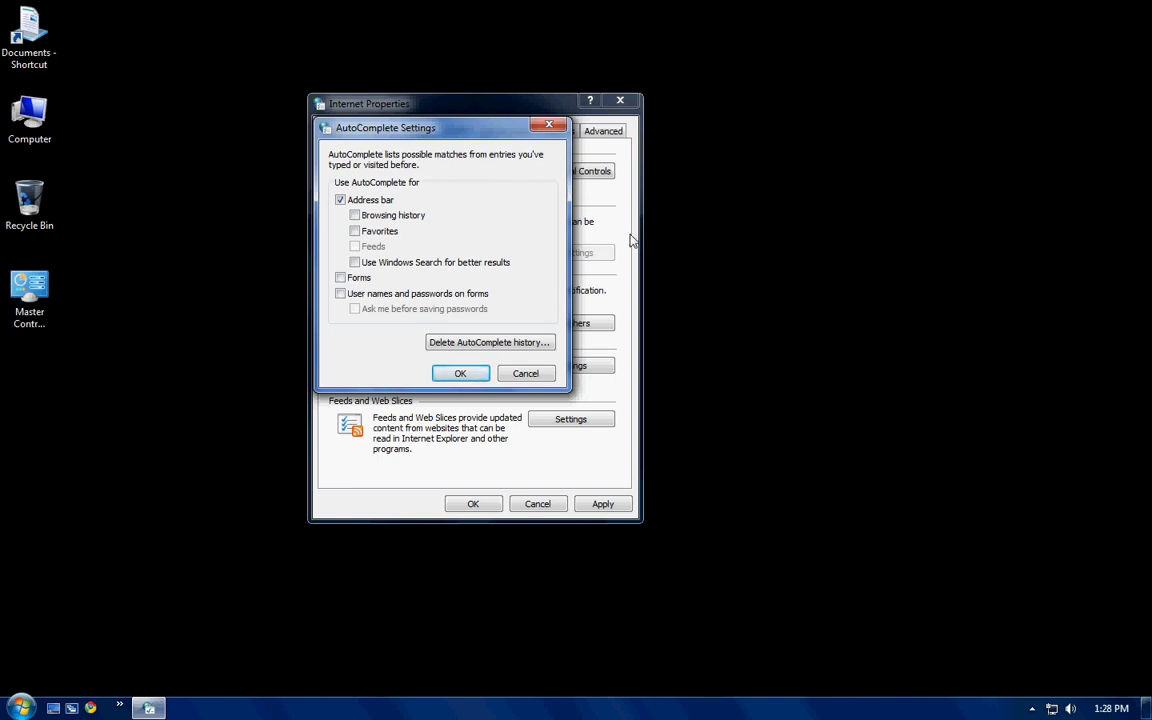
left_click(340, 276)
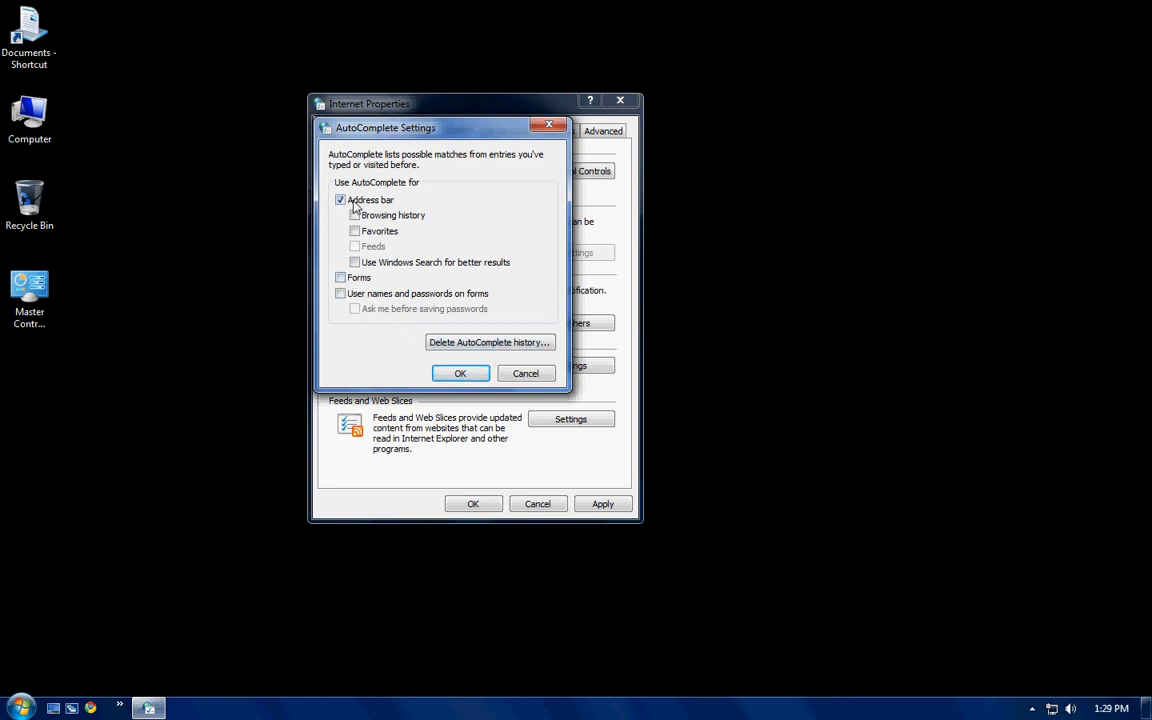
left_click(340, 200)
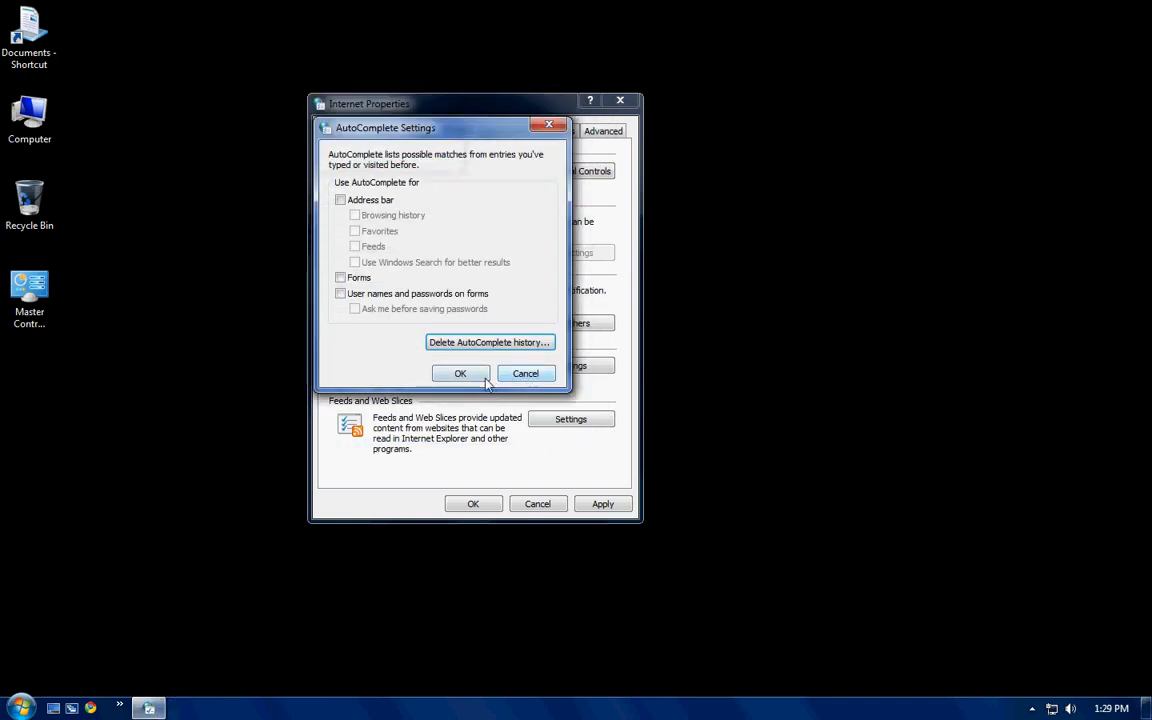
left_click(460, 374)
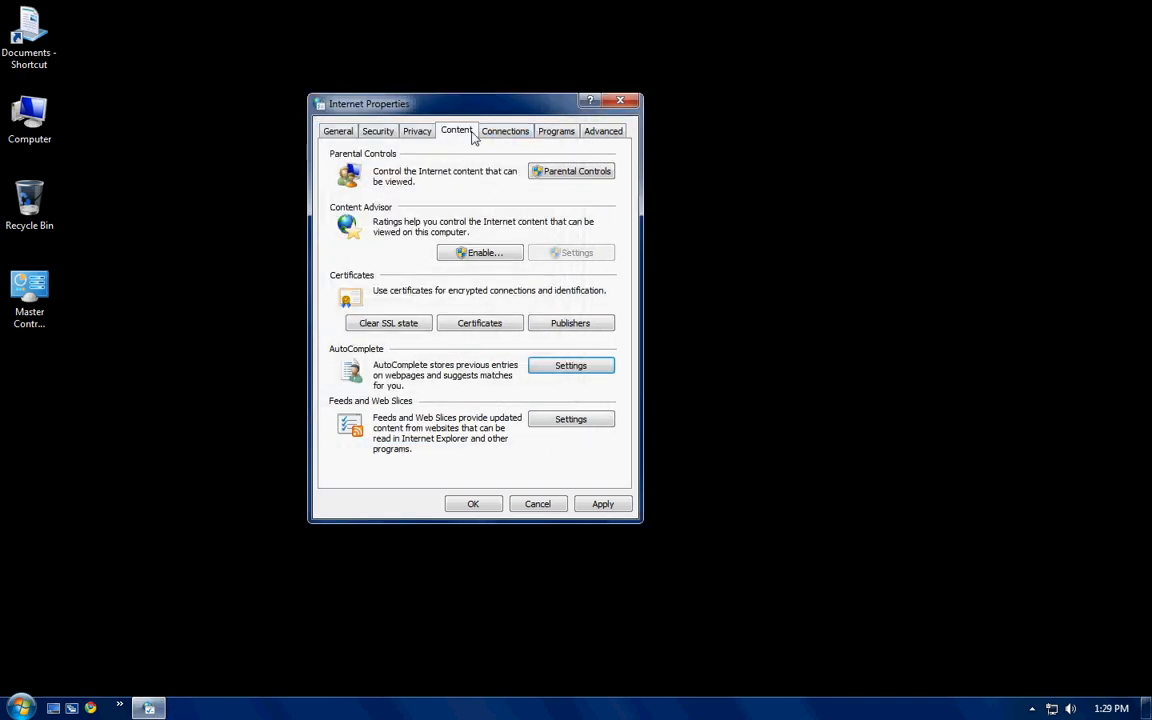
- In Connections > LAN settings, enable 'Automatically detect settings' with no proxy, and confirm
left_click(504, 130)
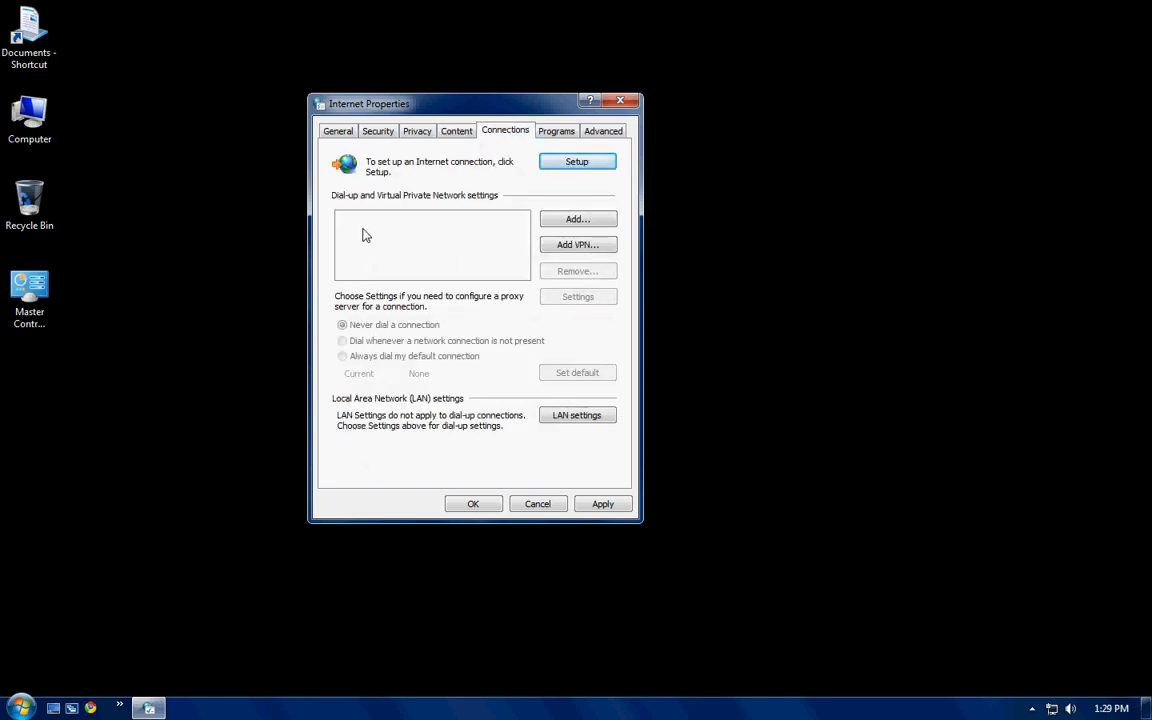
left_click(576, 414)
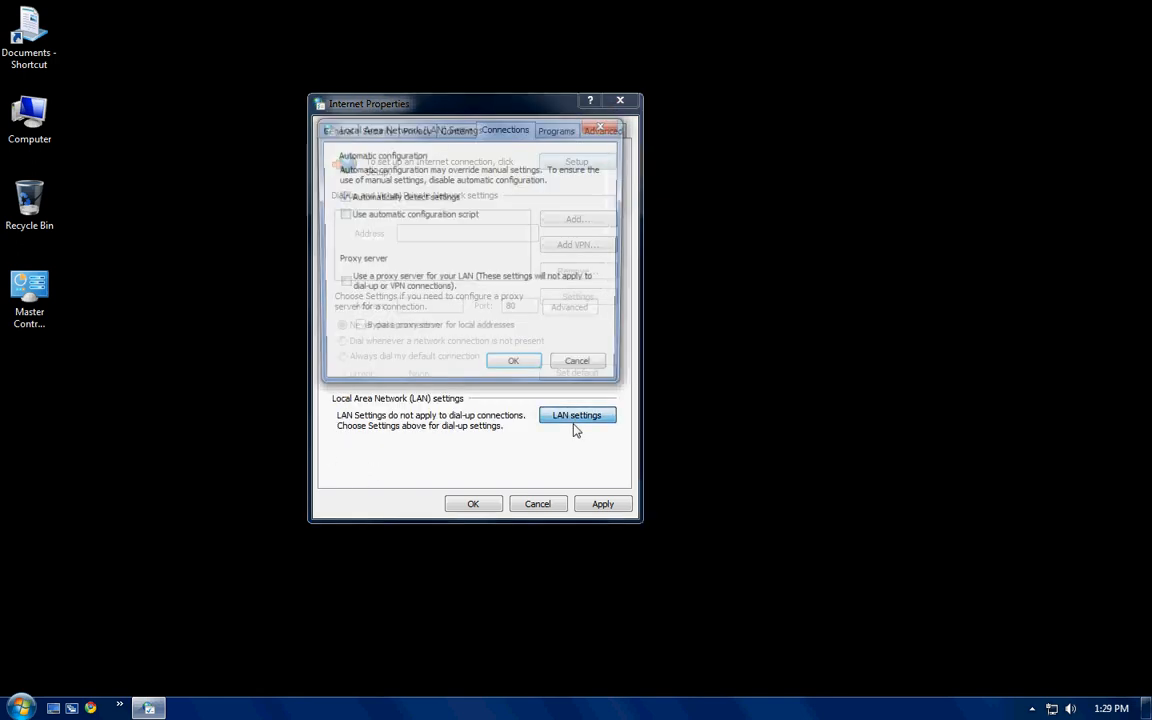
left_click(576, 414)
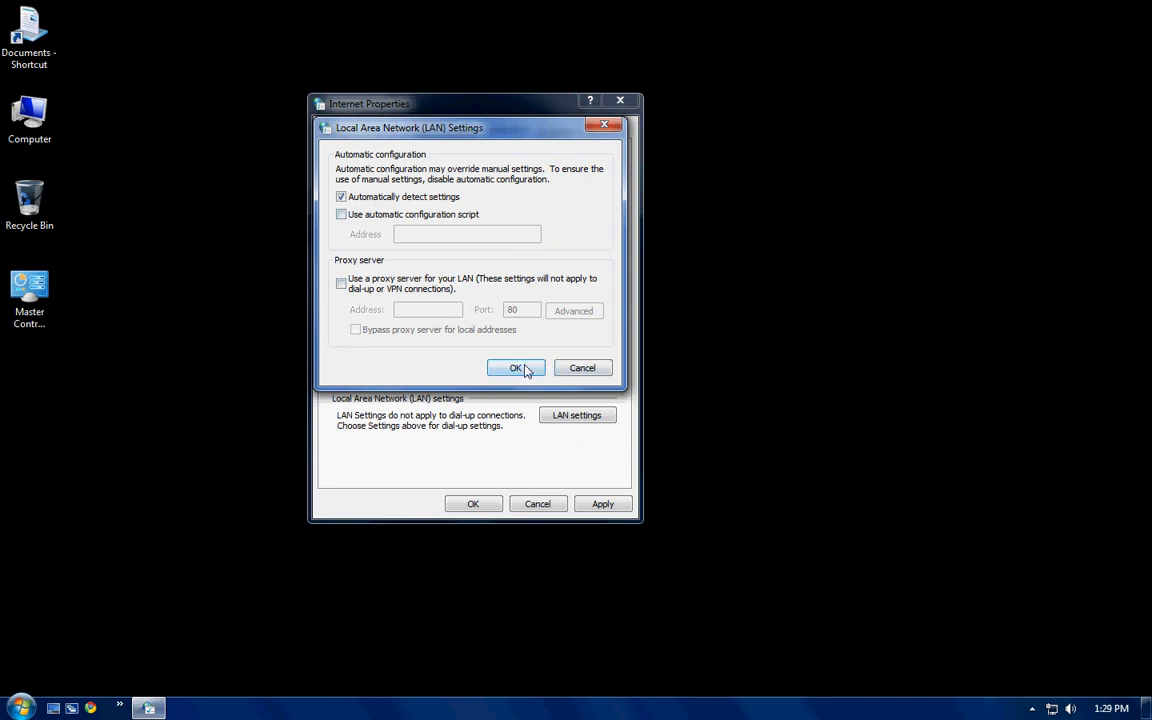
left_click(516, 368)
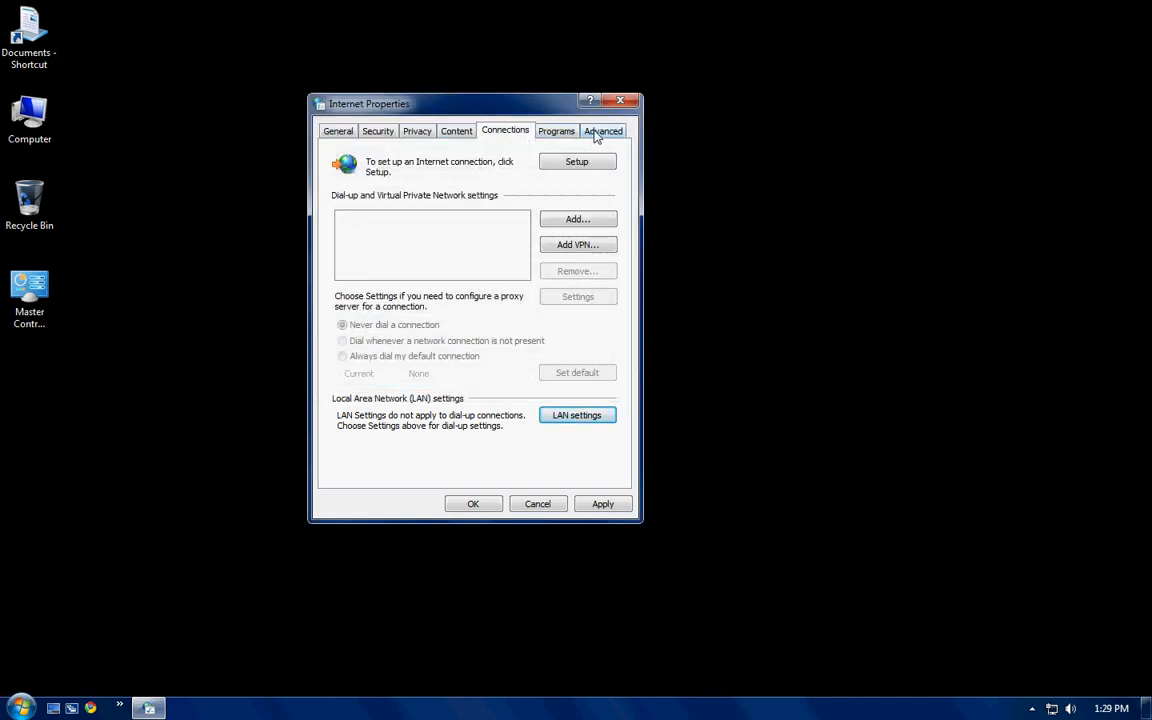
- On Advanced, scroll to the Security section showing Use SSL and Use TLS boxes checked
left_click(604, 130)
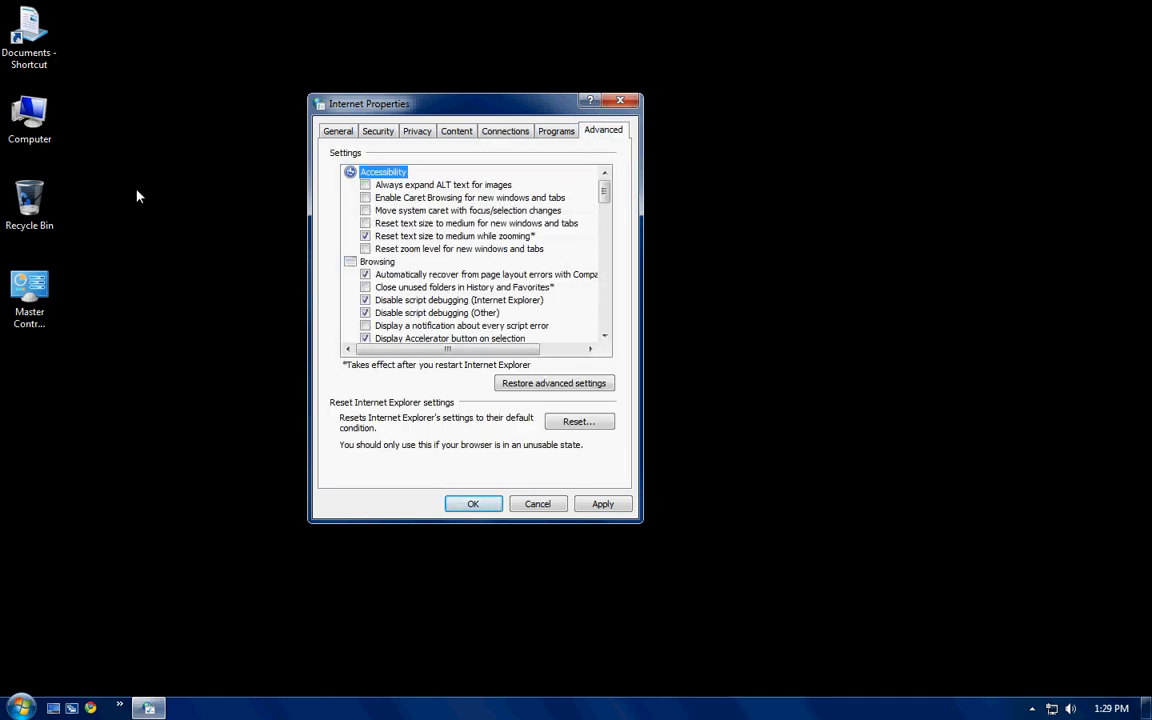
mouse_move(590, 222)
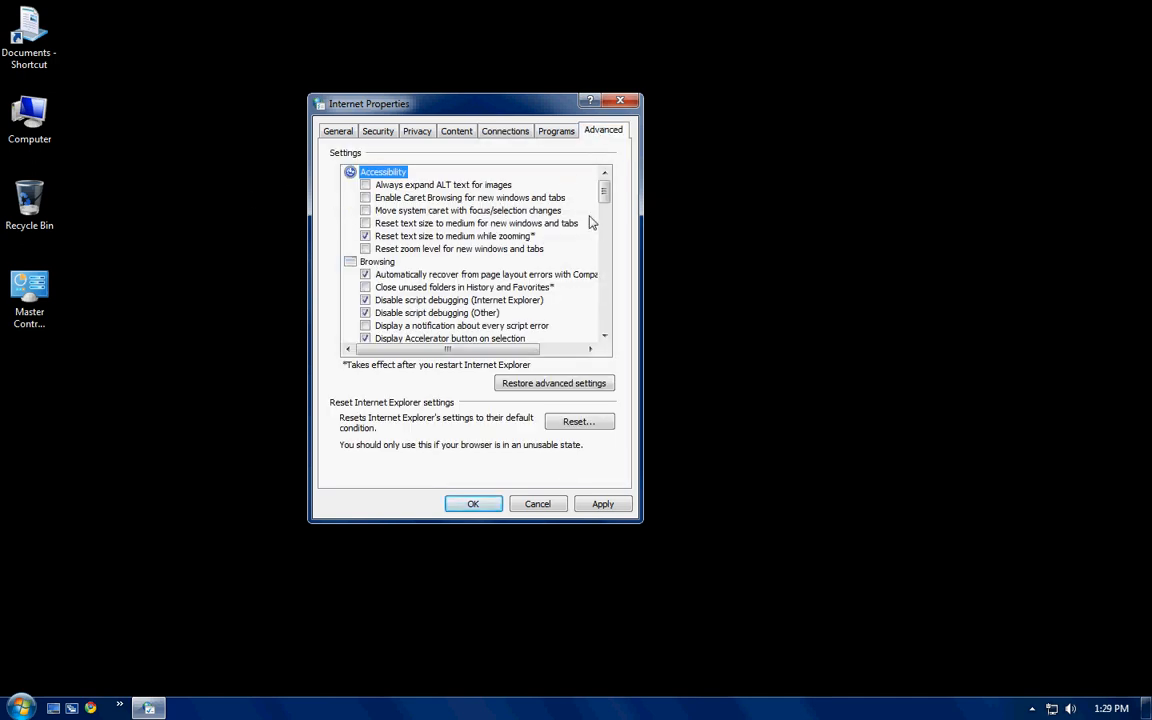
mouse_move(388, 156)
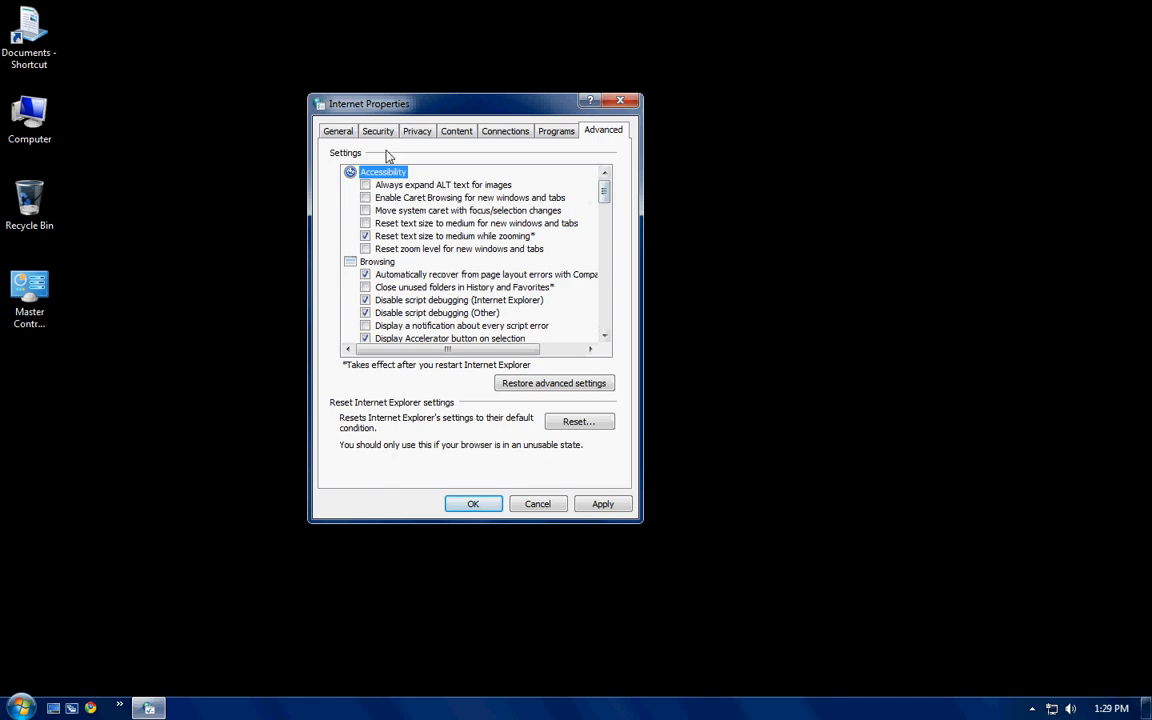
scroll("down", 3)
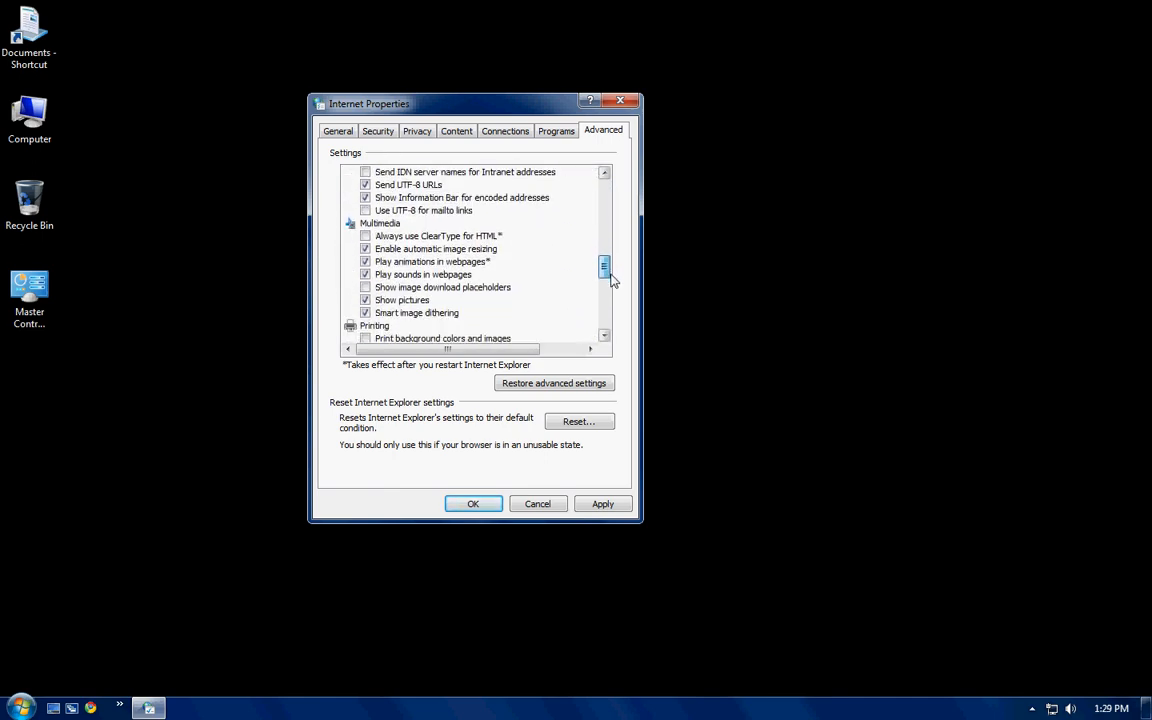
scroll("down", 3)
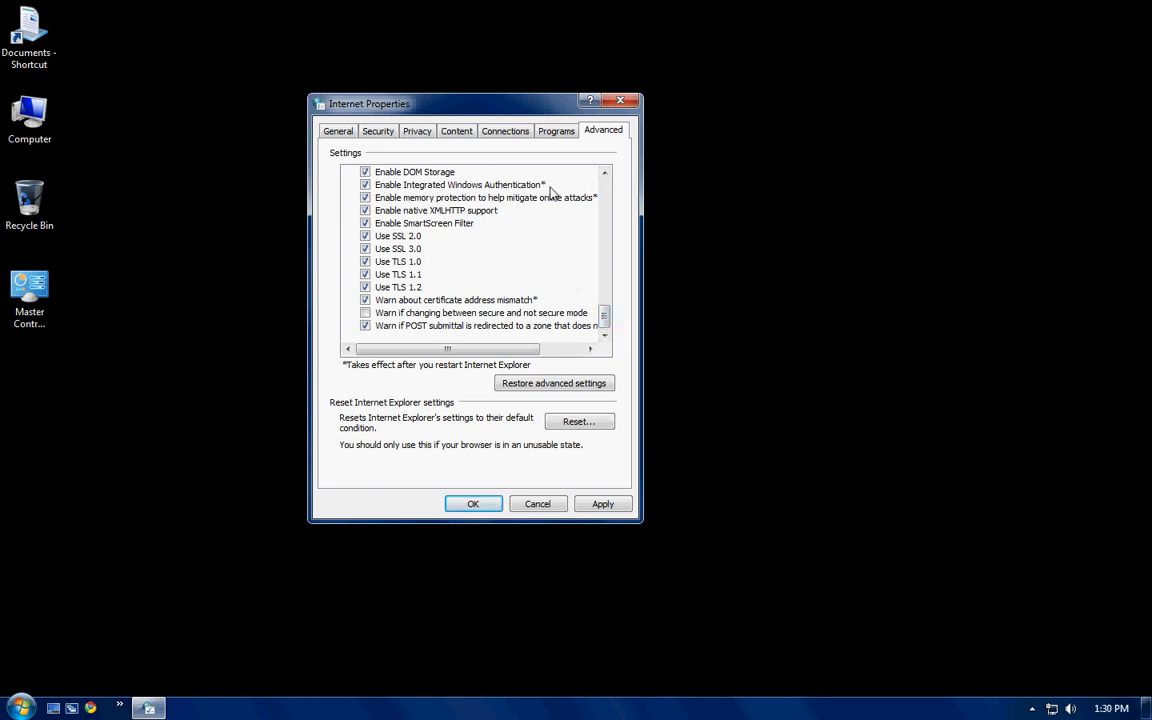
mouse_move(460, 276)
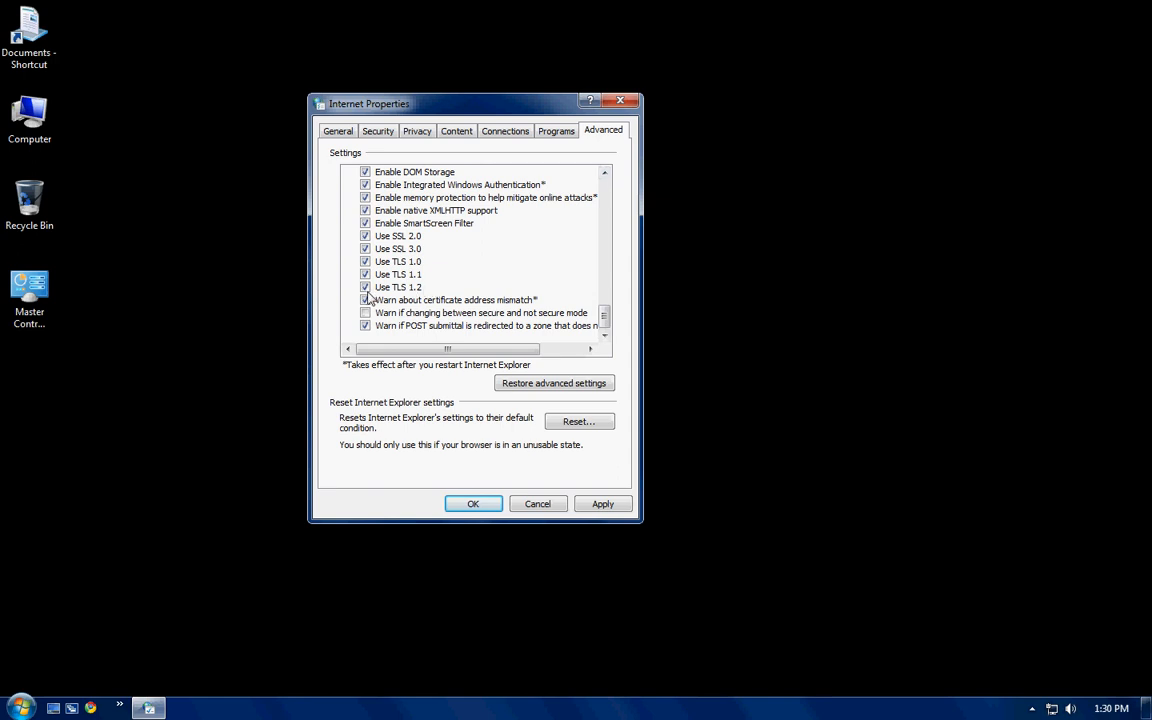
mouse_move(416, 284)
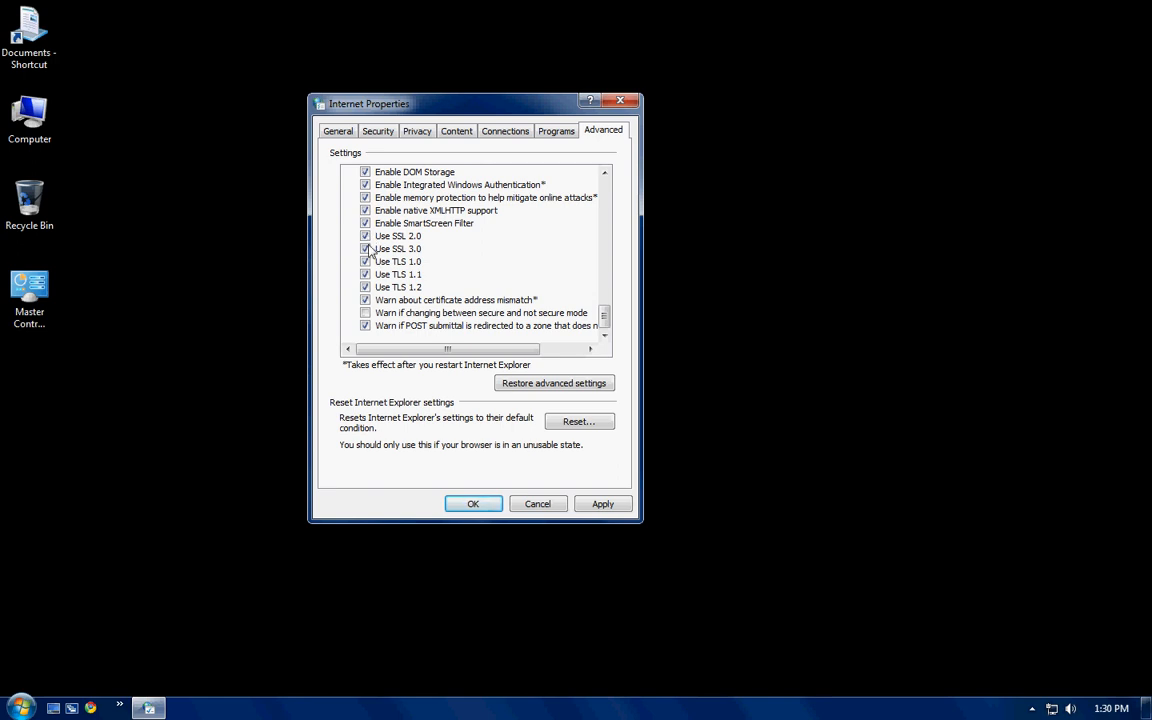
- Recheck the LAN settings and AutoComplete settings, leaving both unchanged
left_click(504, 130)
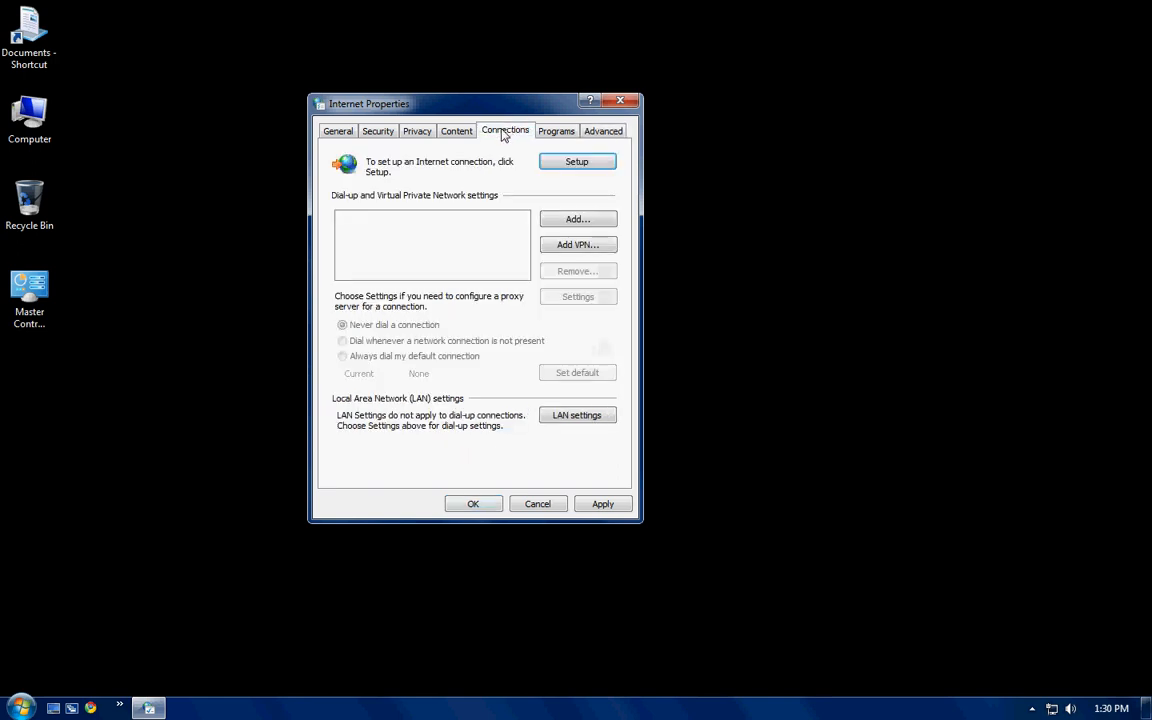
left_click(576, 414)
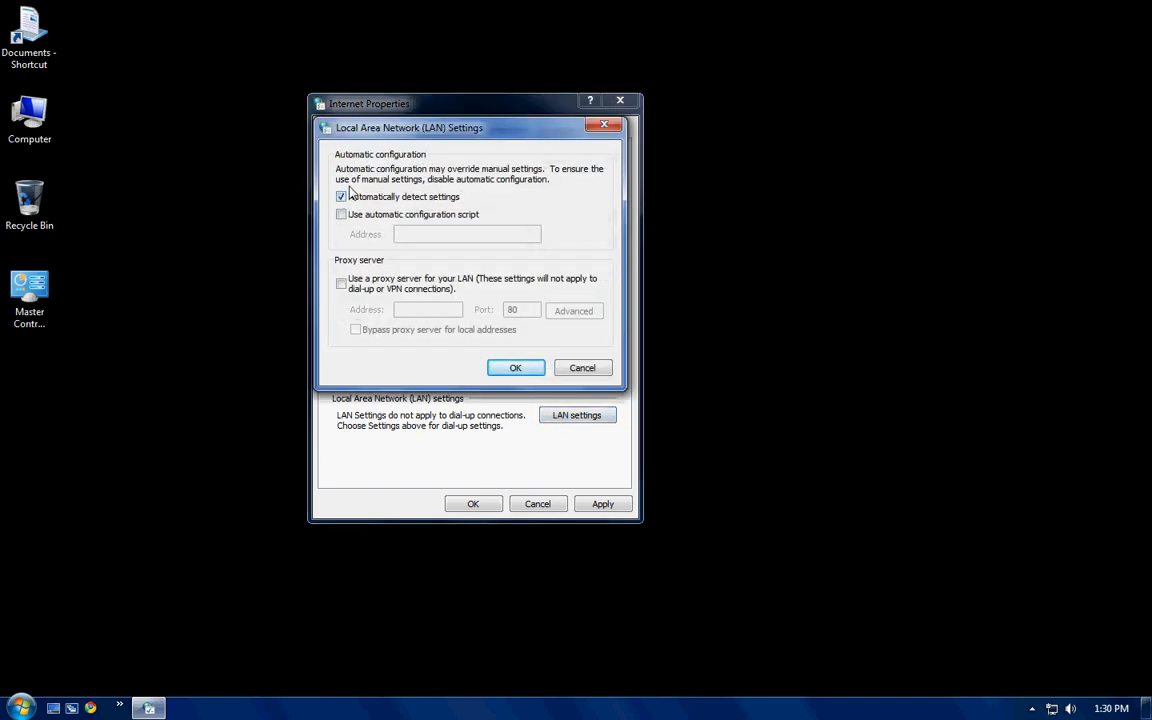
left_click(516, 368)
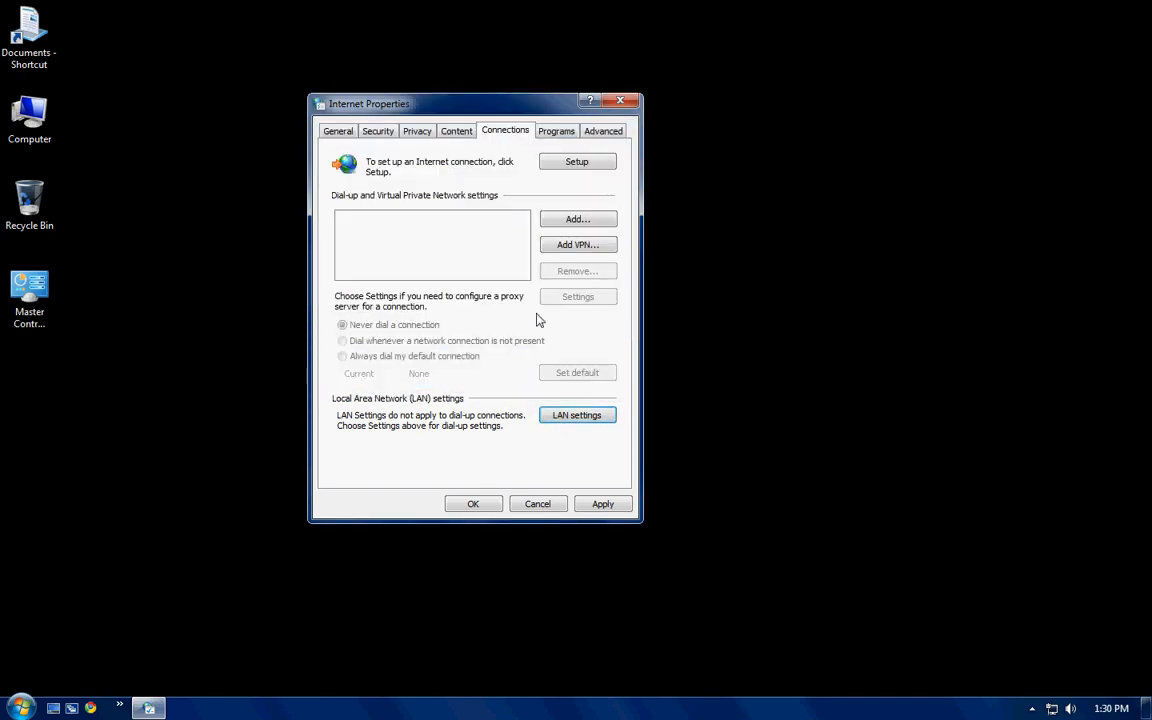
left_click(456, 130)
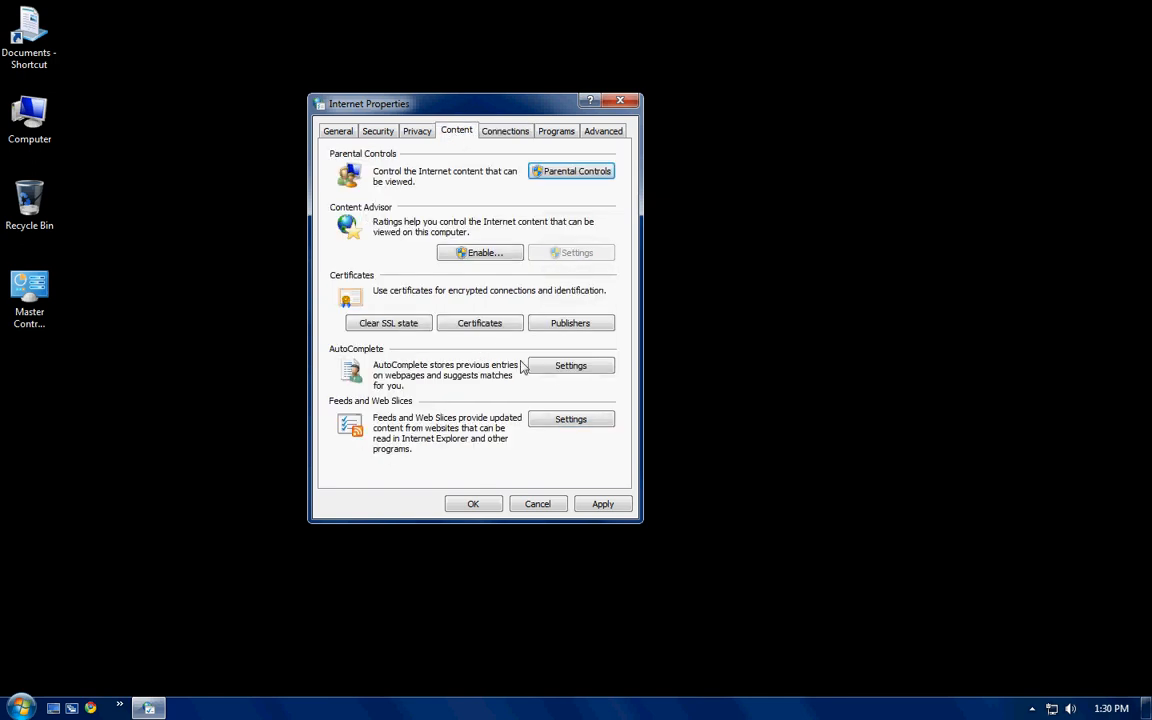
left_click(570, 364)
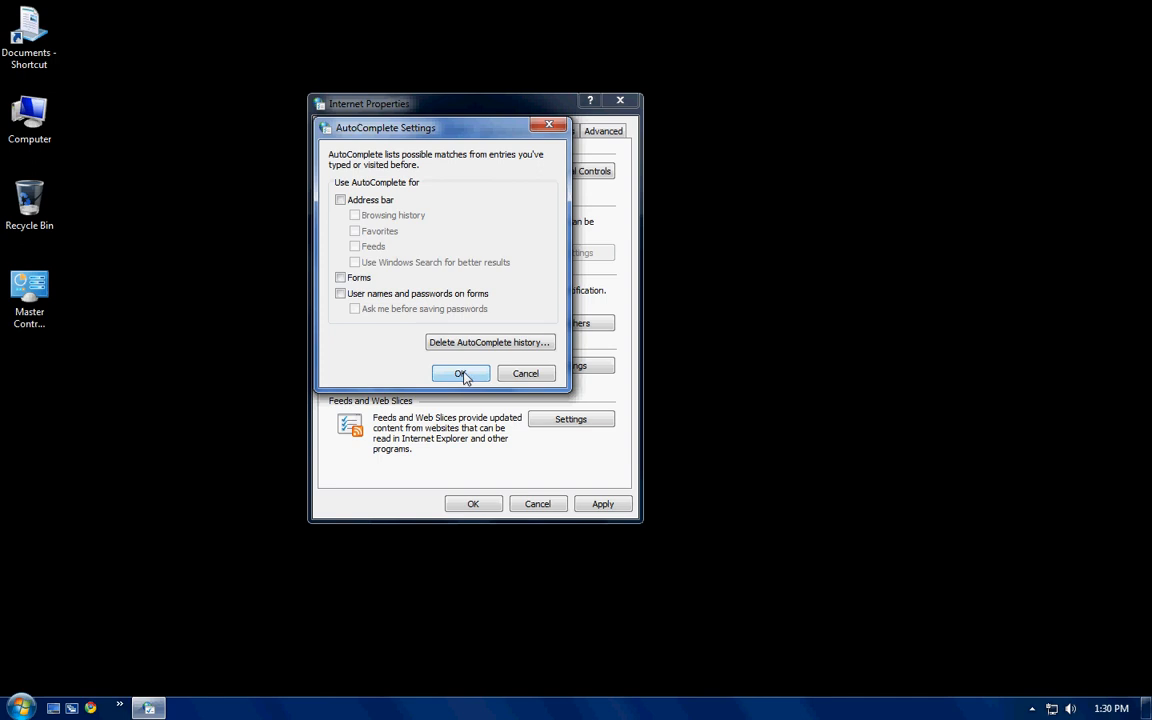
left_click(460, 374)
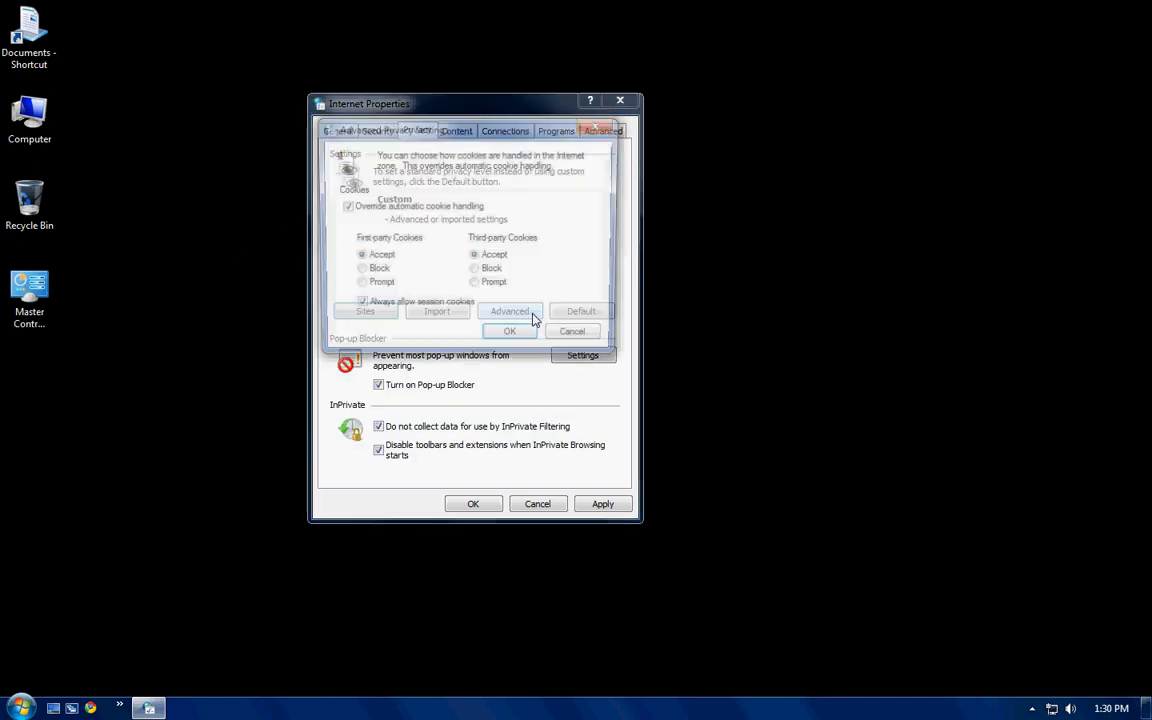
- Confirm the advanced cookie handling accepting first- and third-party cookies and session cookies
left_click(510, 312)
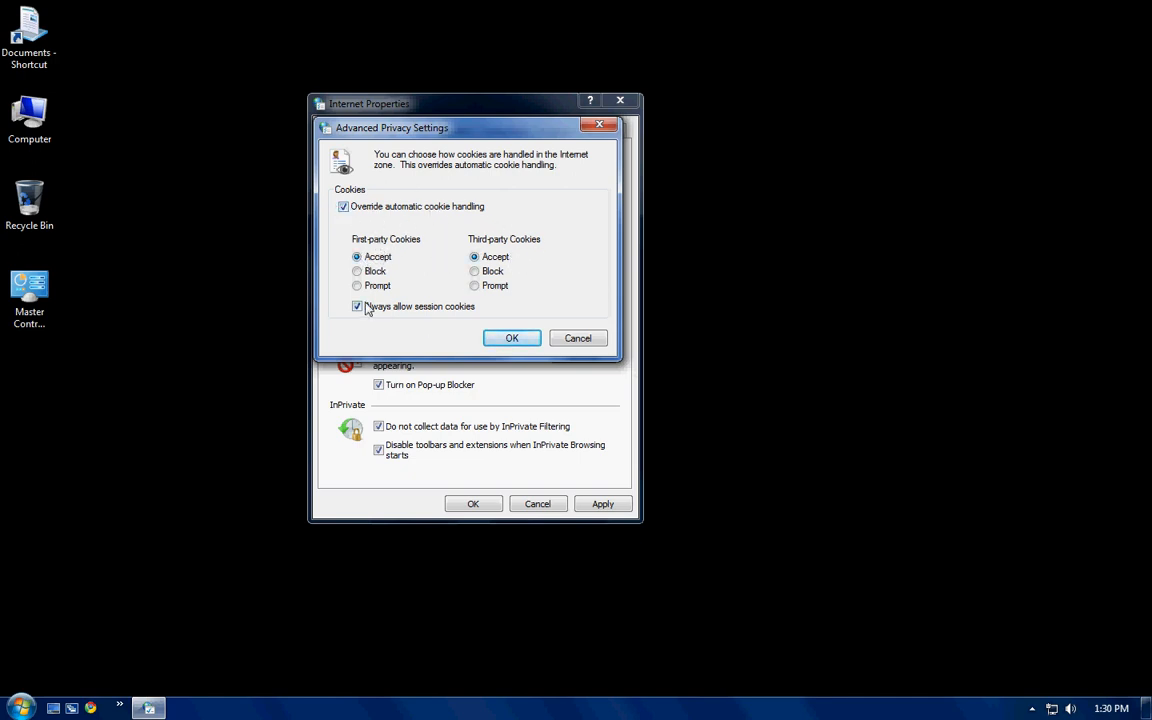
left_click(512, 336)
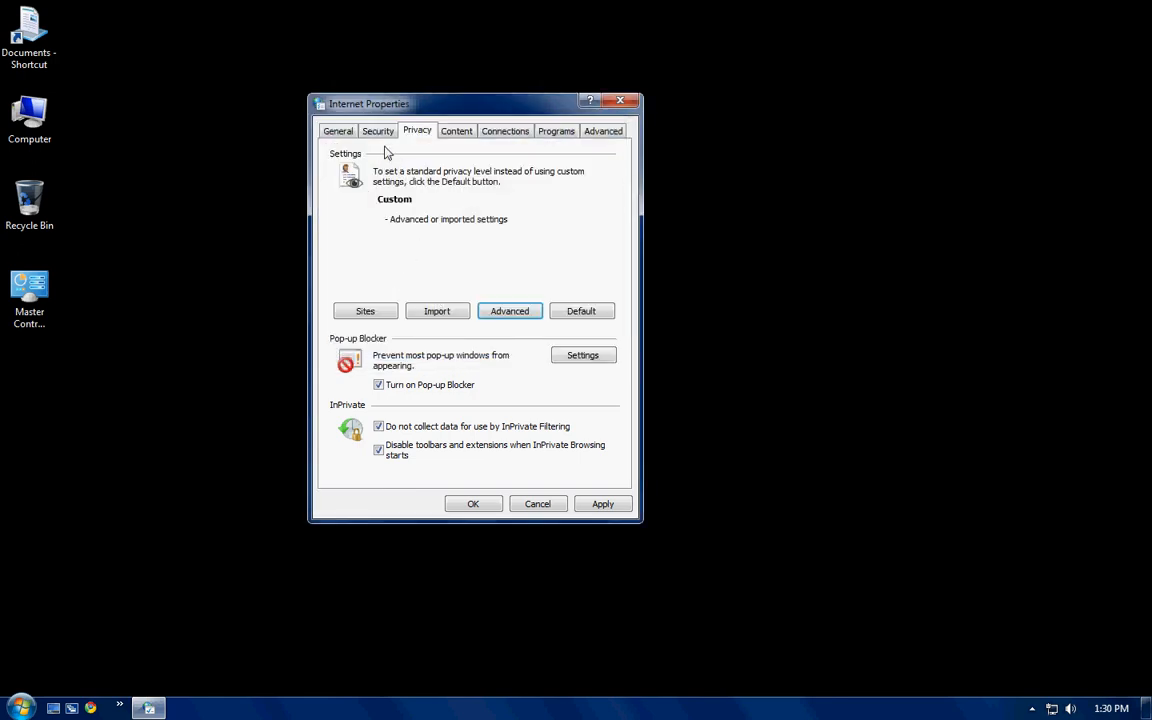
- Review the Security zones and the General page's Google home page and history settings
left_click(378, 130)
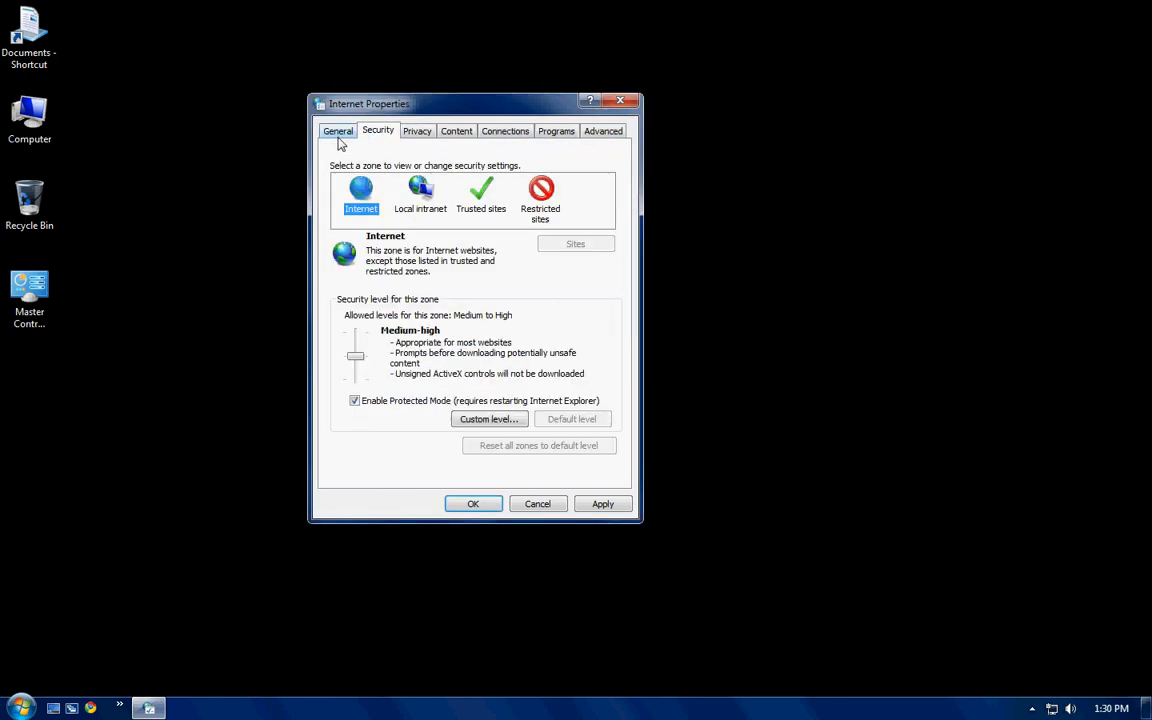
left_click(338, 130)
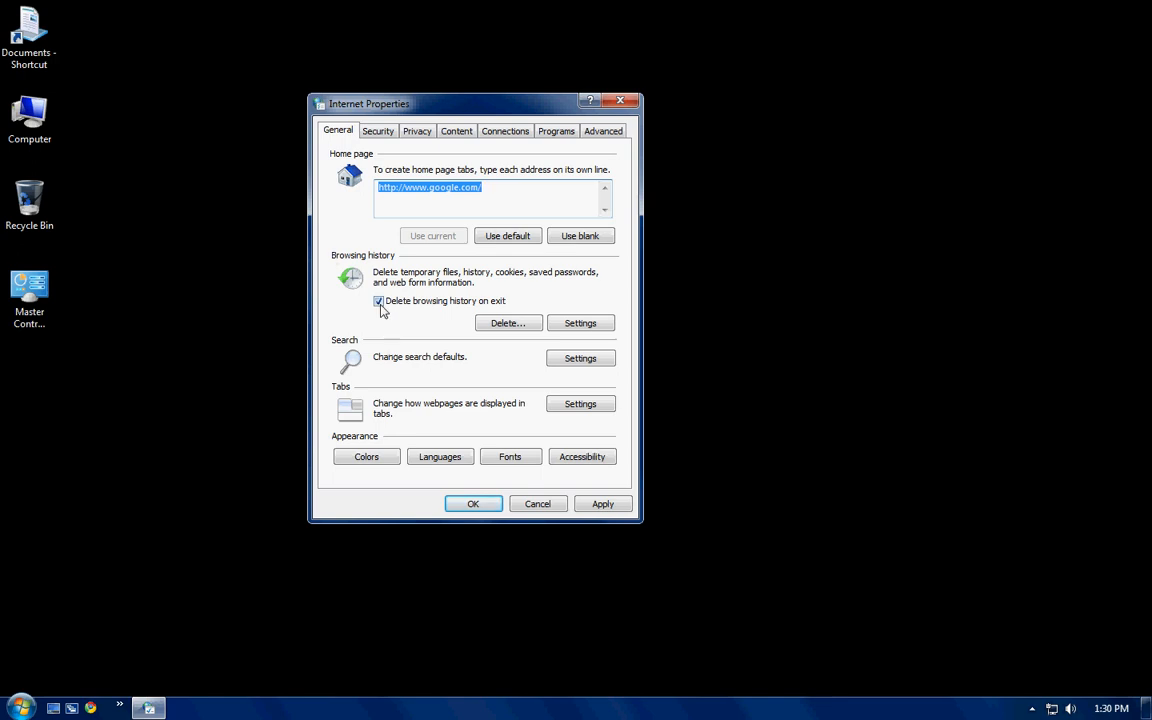
left_click(580, 322)
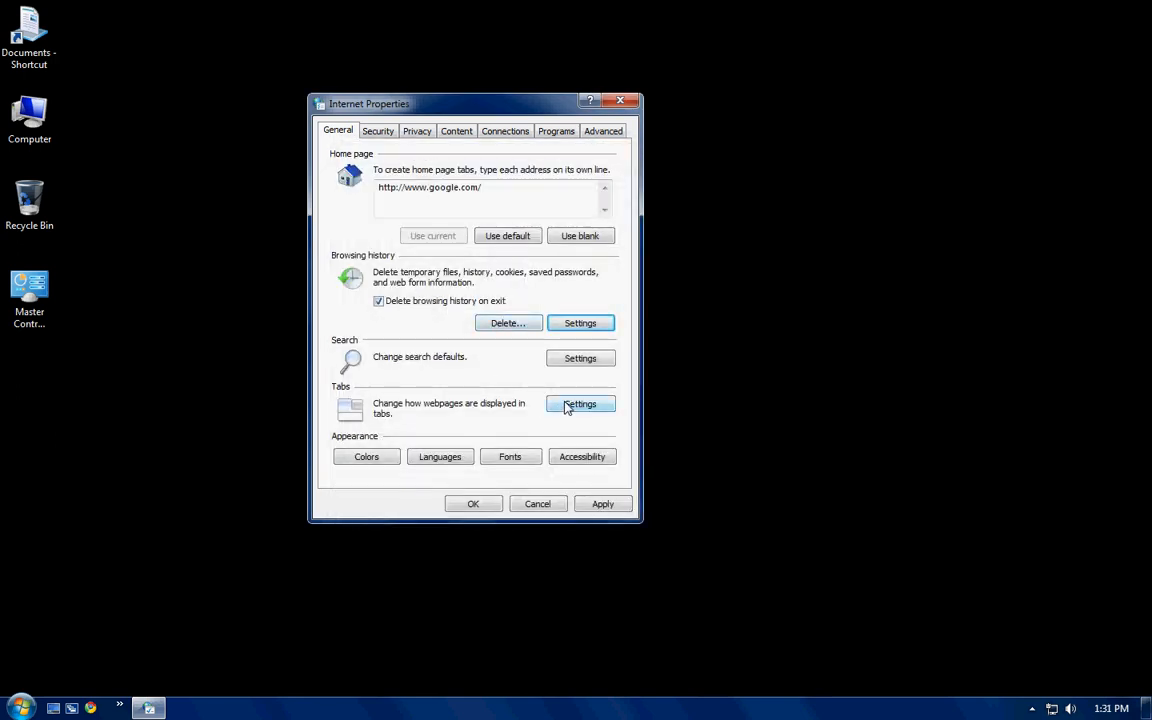
- Review the tabbed browsing settings and close Internet Properties to the desktop
left_click(580, 404)
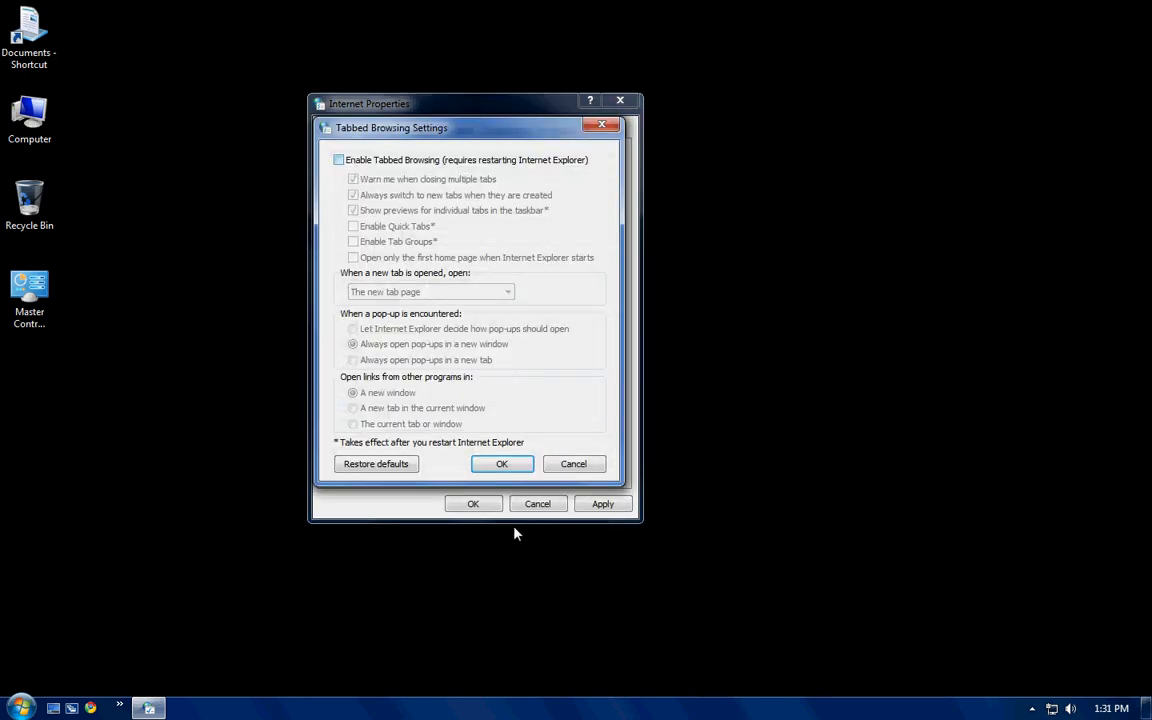
left_click(502, 464)
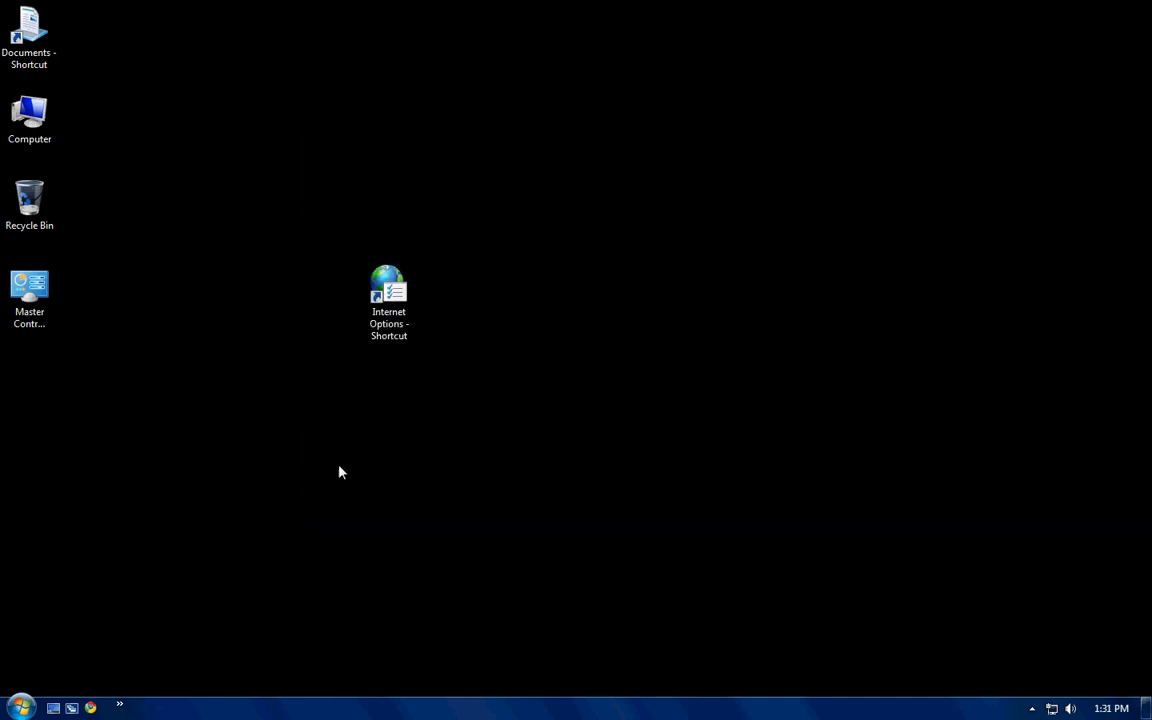
mouse_move(500, 472)
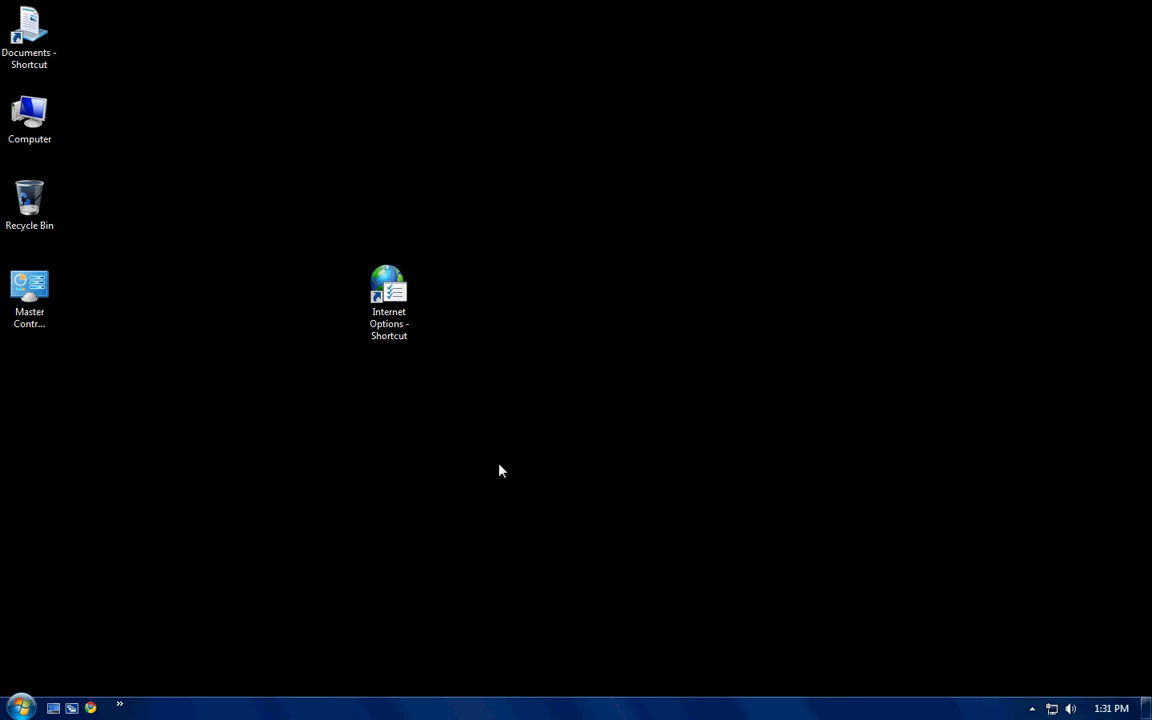